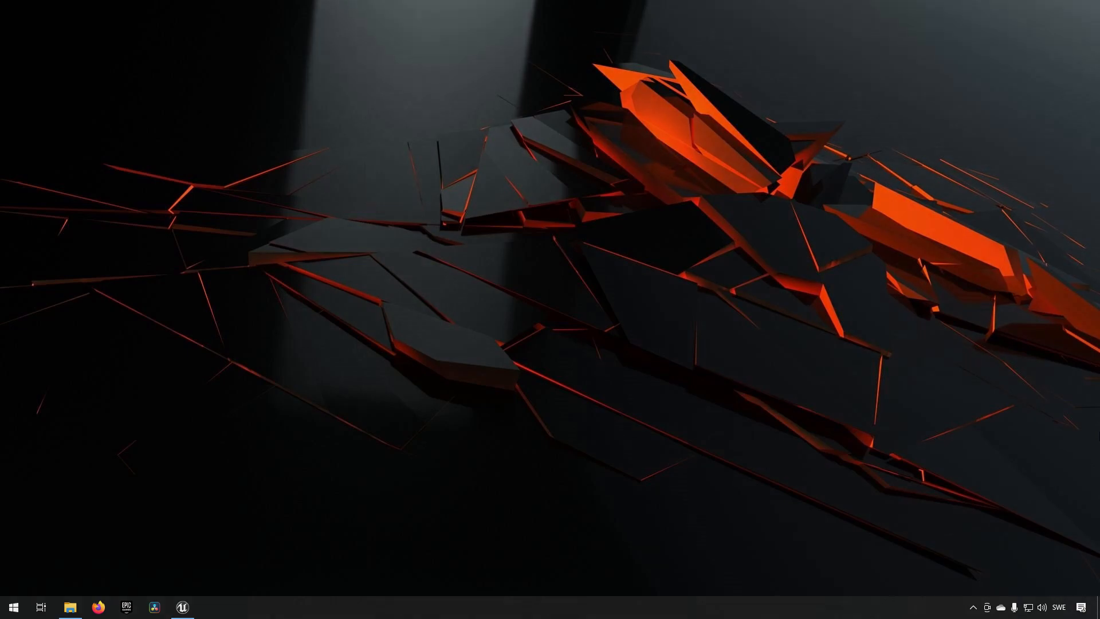
# Bring the Unreal Engine editor forward with the ThirdPersonCharacter Event Graph showing
pyautogui.click(182, 607)
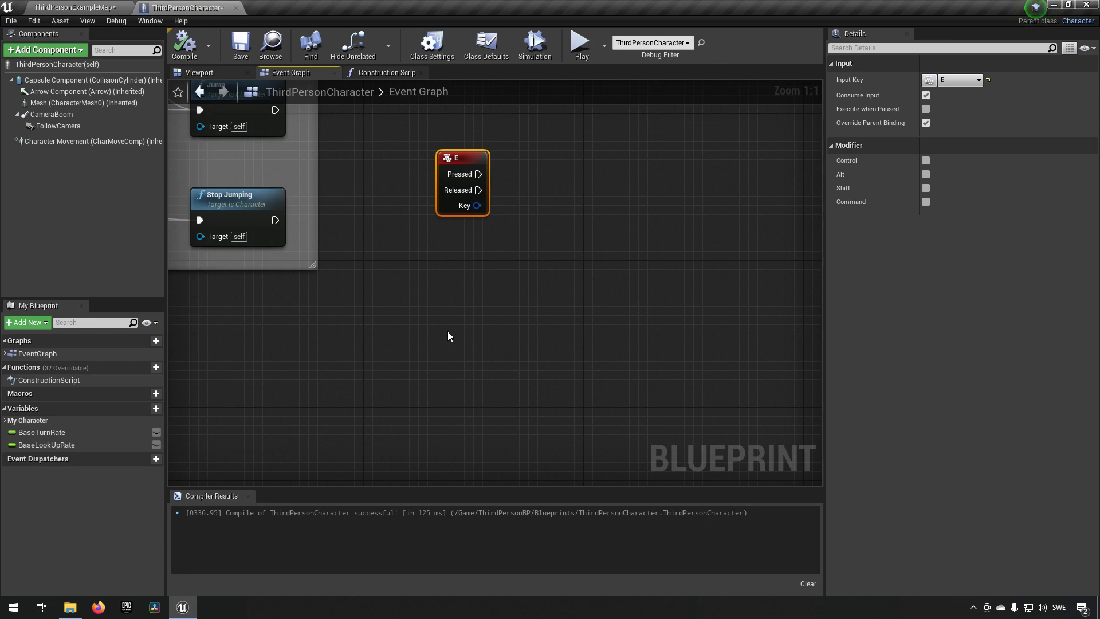
pyautogui.moveTo(470, 288)
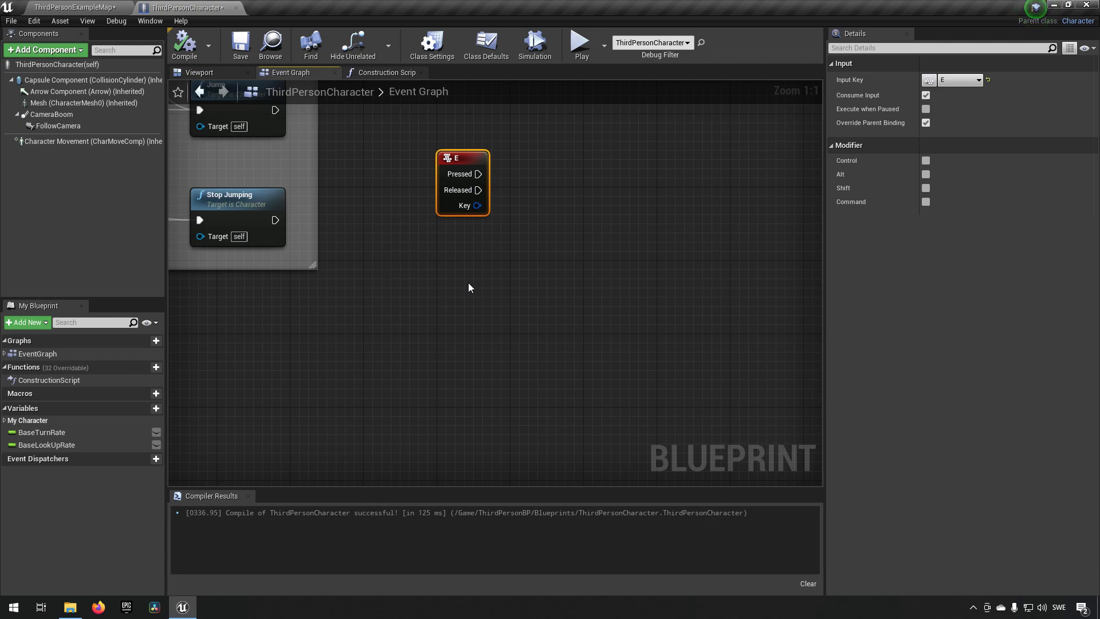
# Add a Math Expression node named Value1 + Value2 with two float inputs
pyautogui.write('math expre')
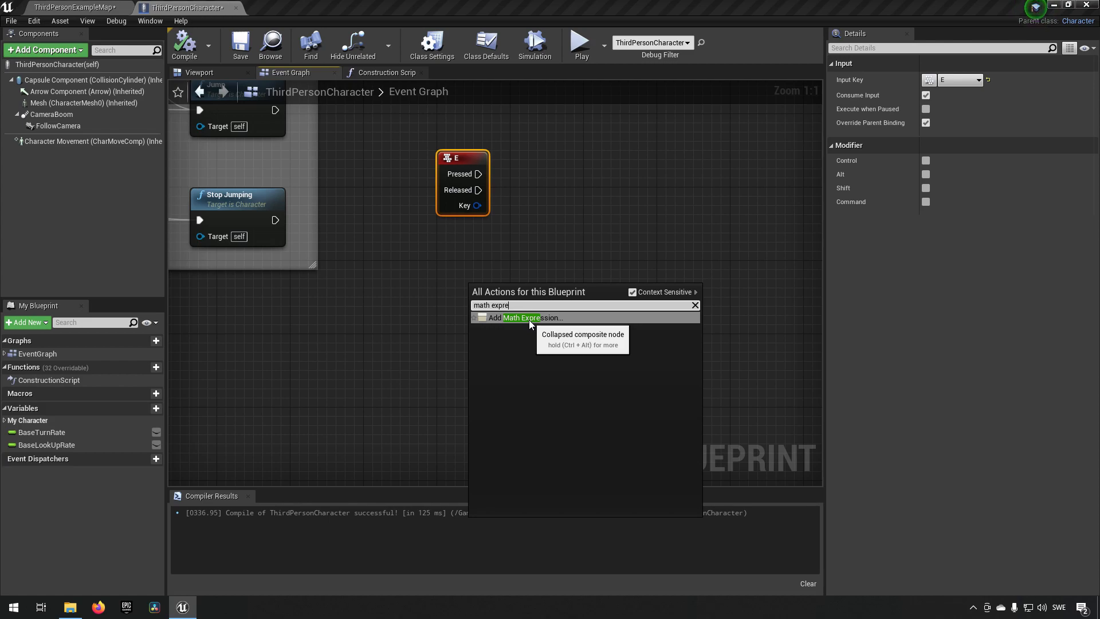
pyautogui.click(523, 317)
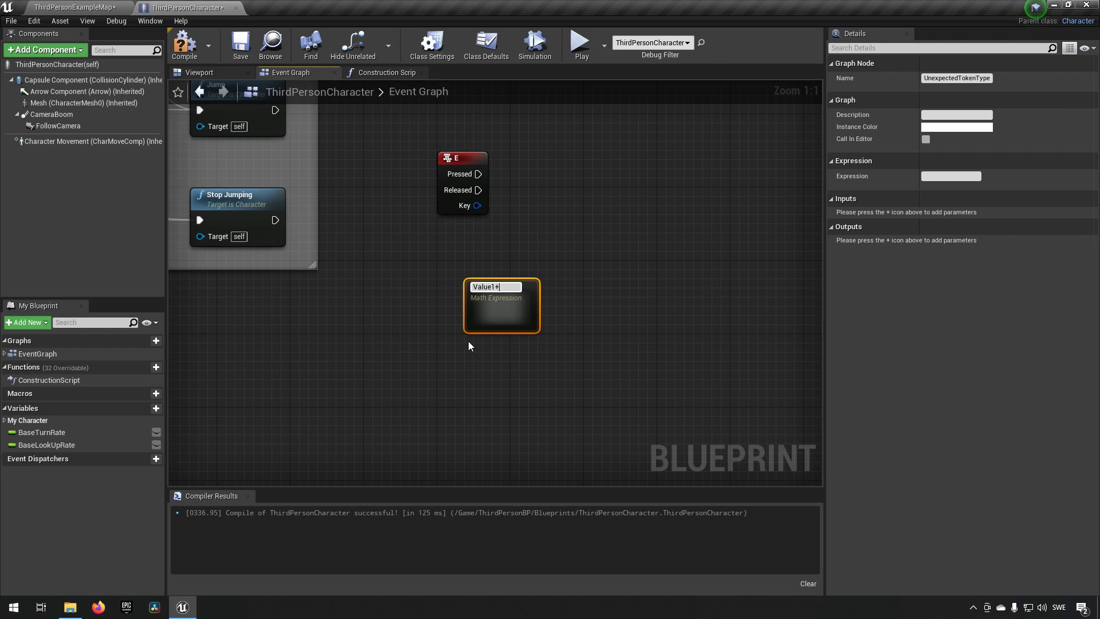
pyautogui.write('Value2')
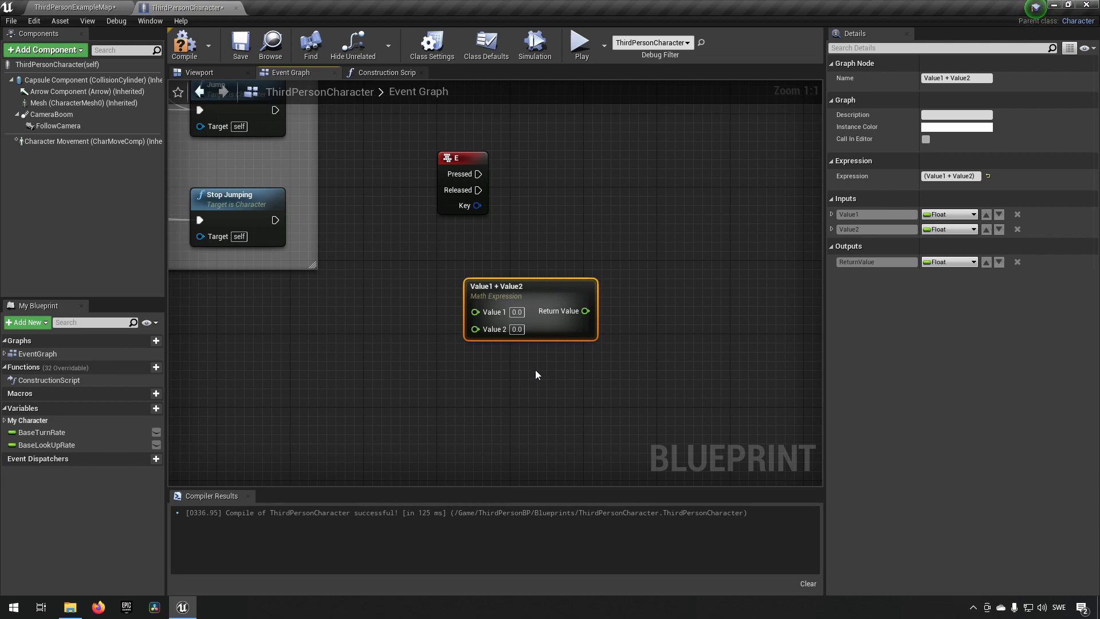
pyautogui.moveTo(554, 336)
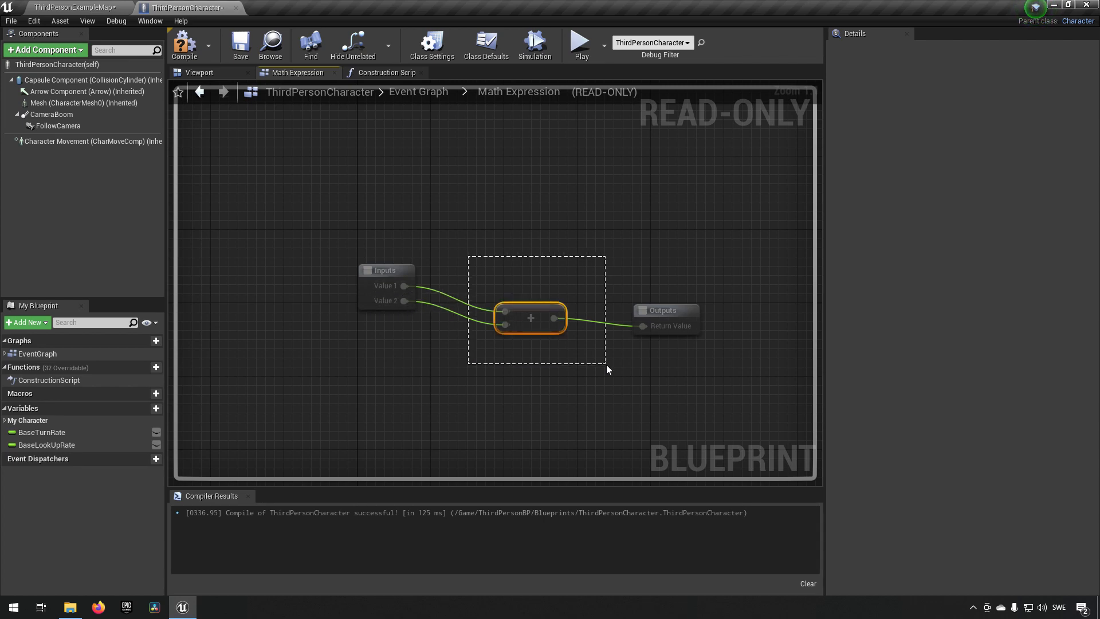
pyautogui.click(290, 73)
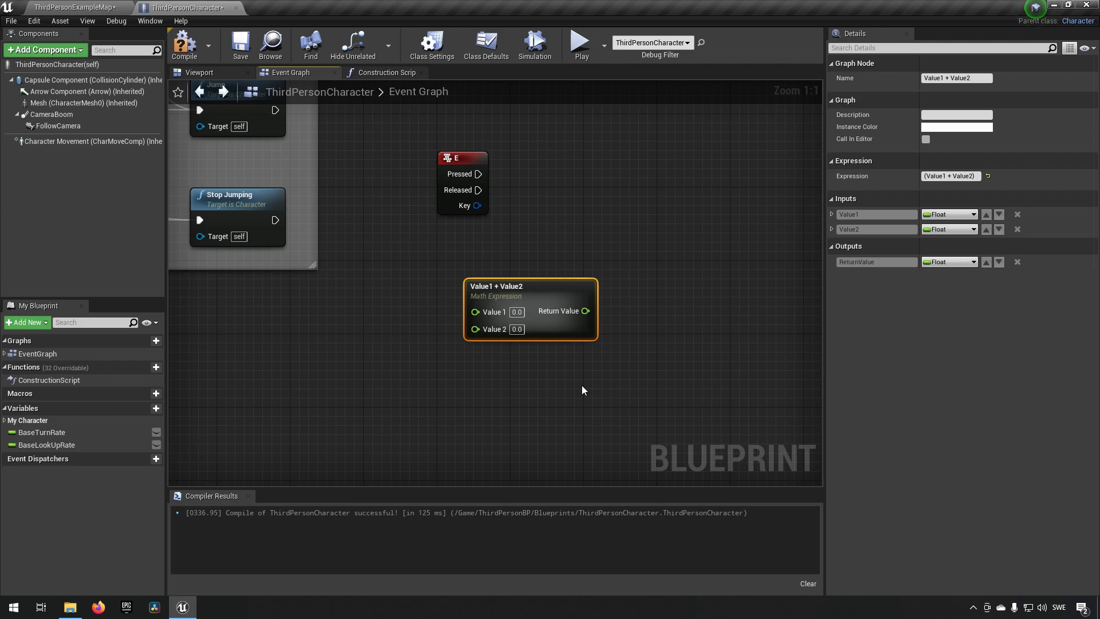
pyautogui.moveTo(517, 410)
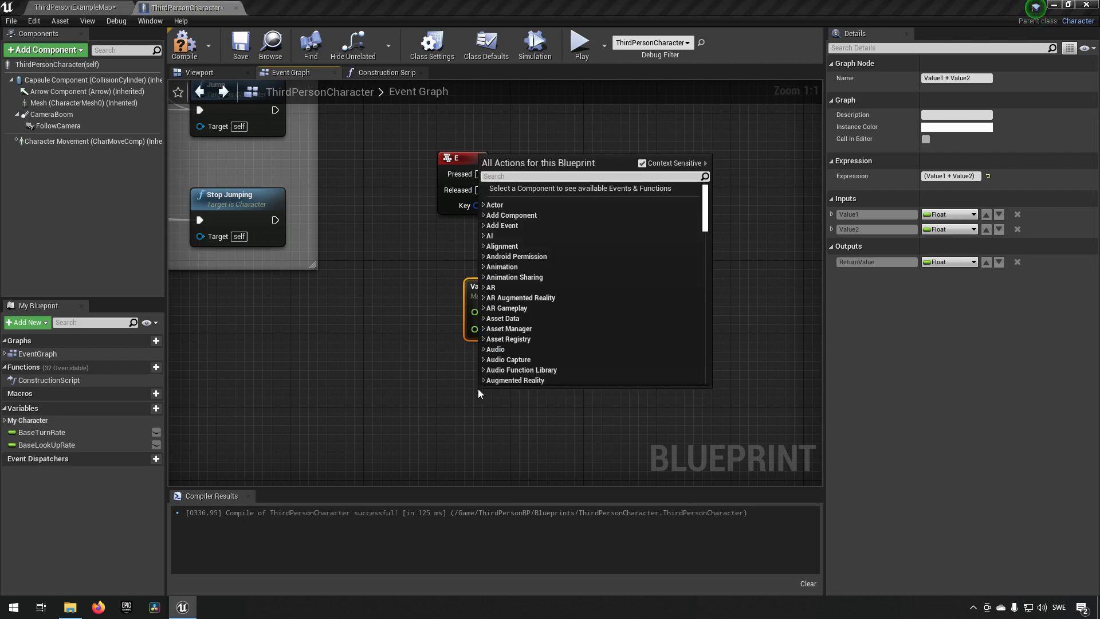
# Add a second Math Expression node named BaseTurnRate + Value3
pyautogui.write('math expres')
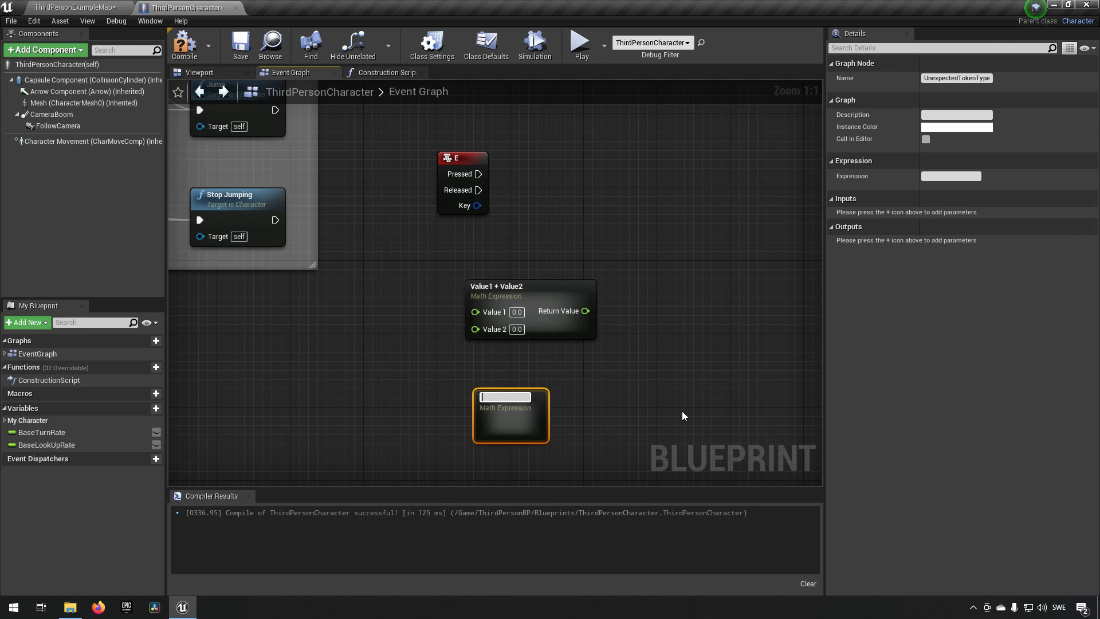
pyautogui.moveTo(489, 301)
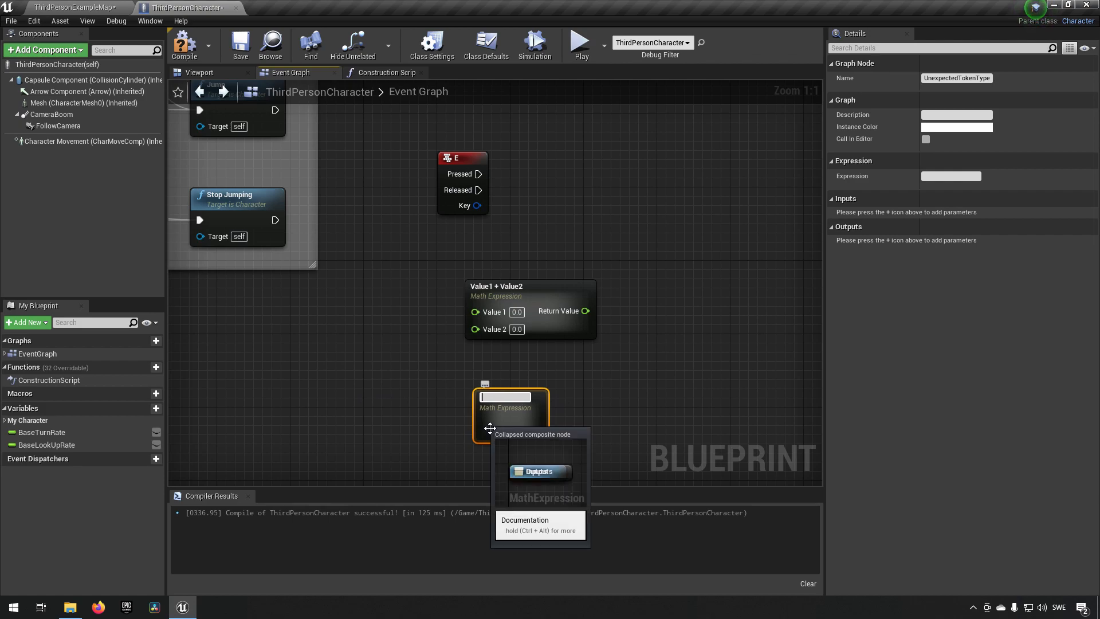
pyautogui.write('BaseTurnRate')
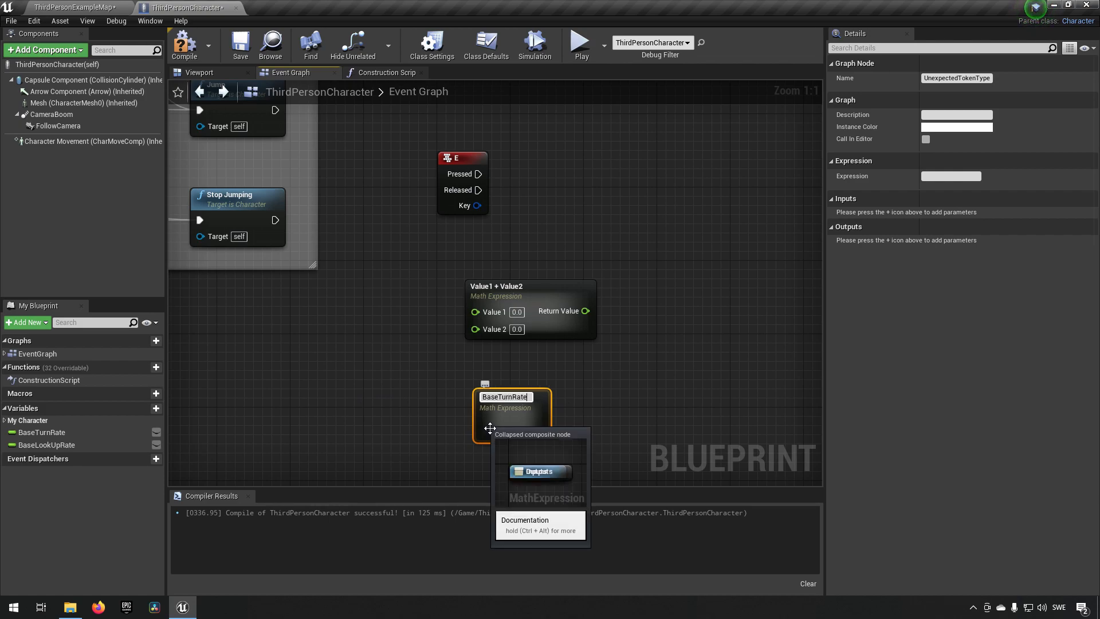
pyautogui.write('+Va')
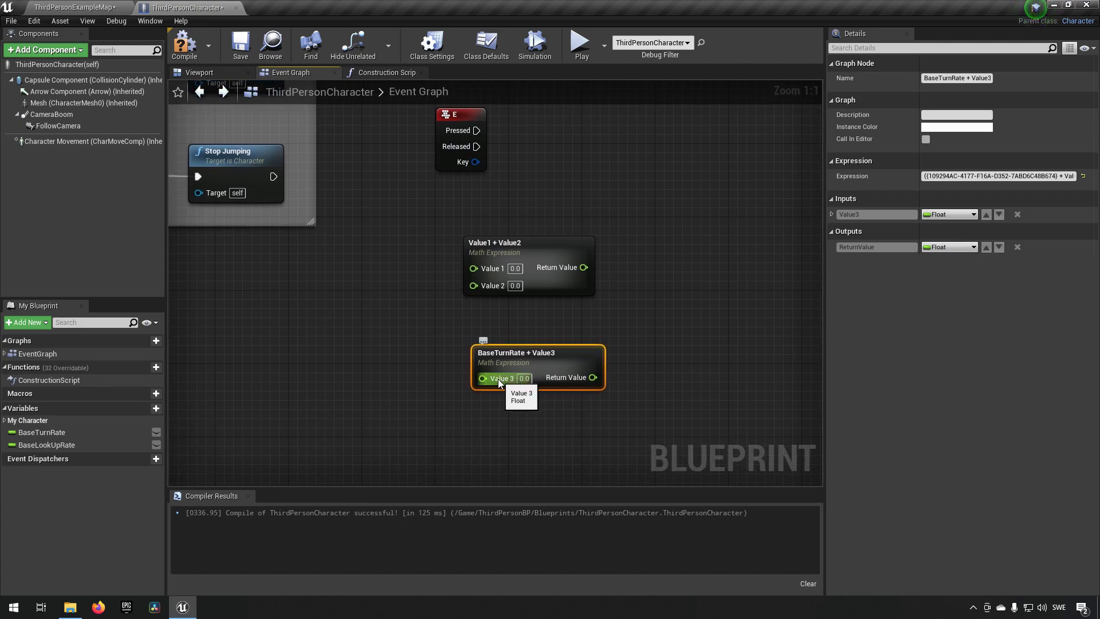
pyautogui.moveTo(94, 436)
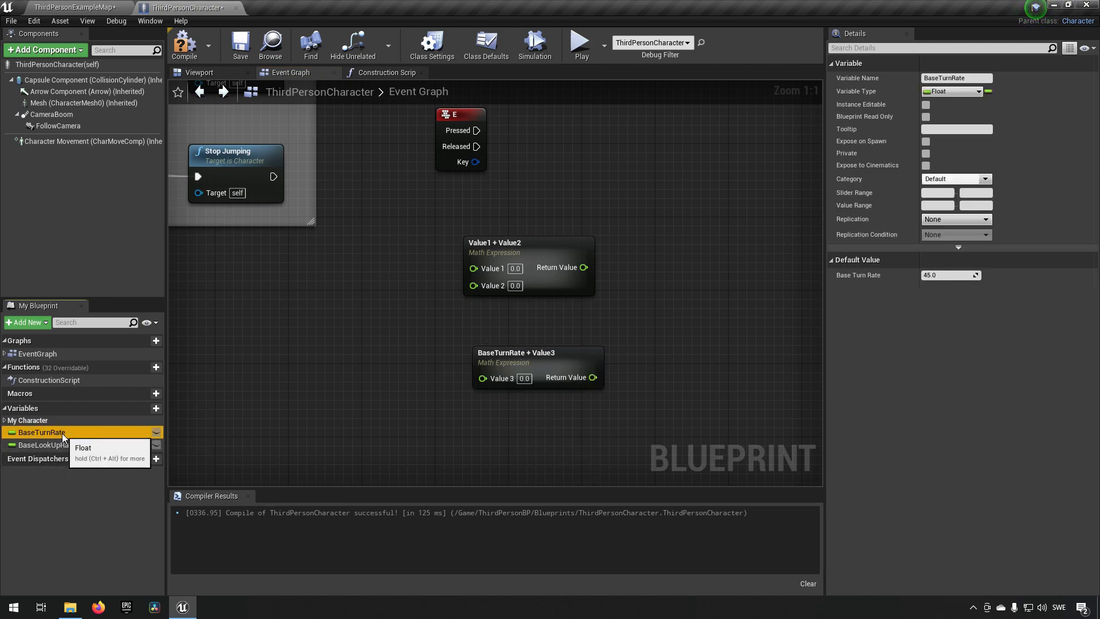
pyautogui.moveTo(178, 438)
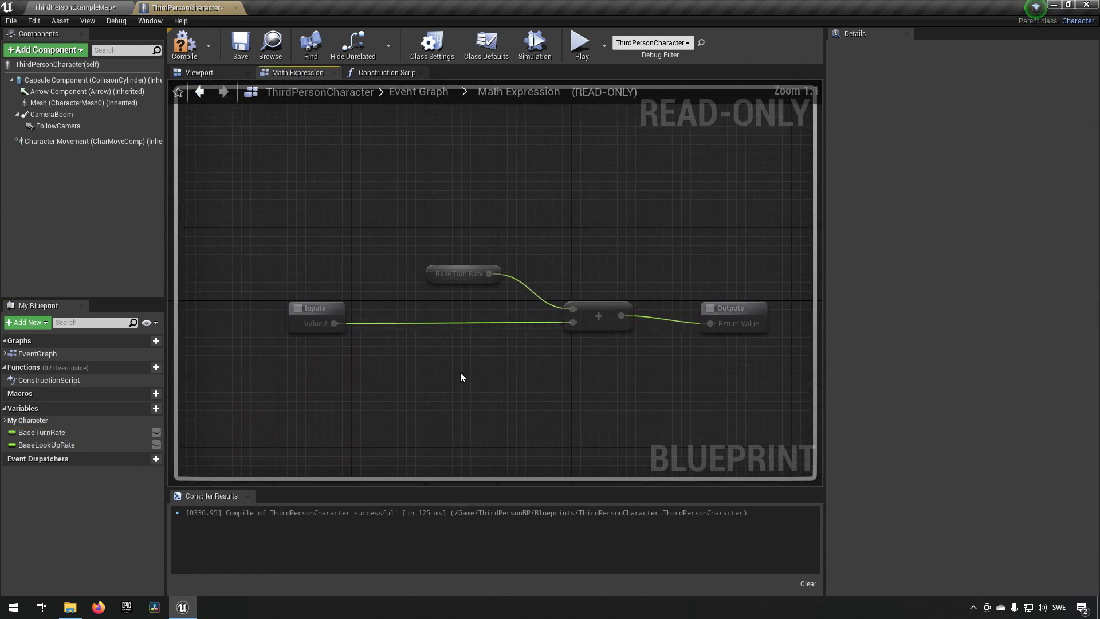
pyautogui.click(463, 274)
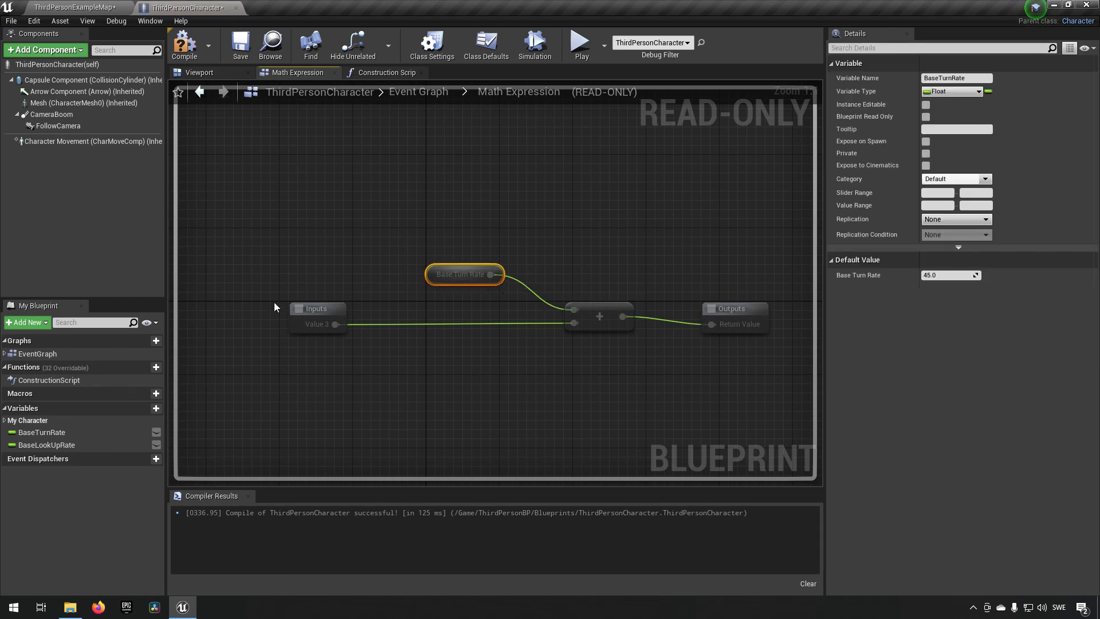
pyautogui.click(316, 308)
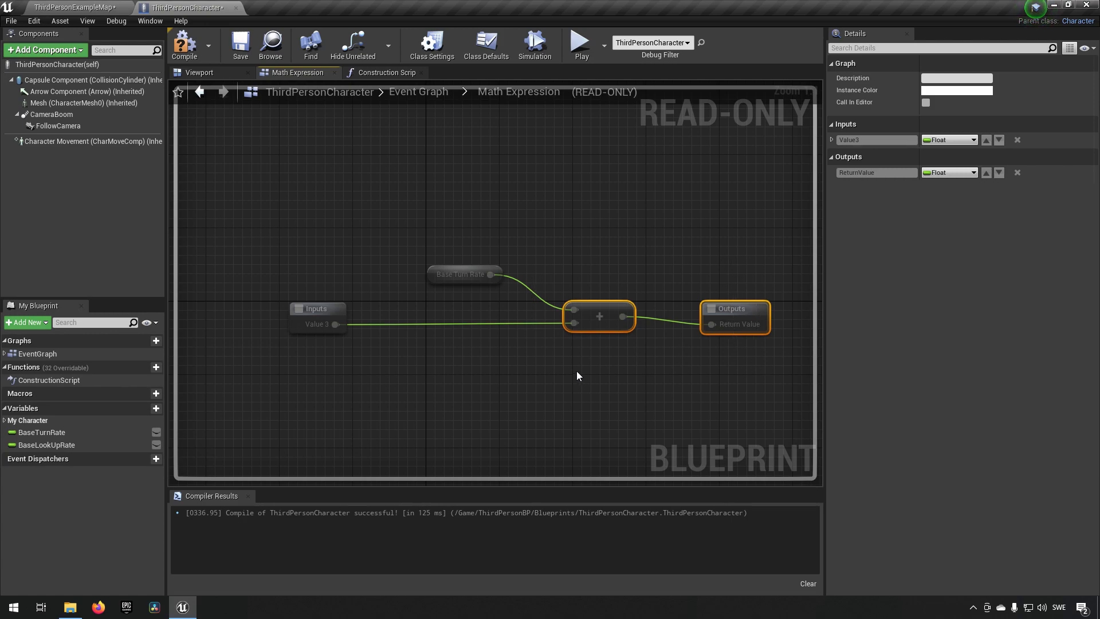
pyautogui.click(289, 72)
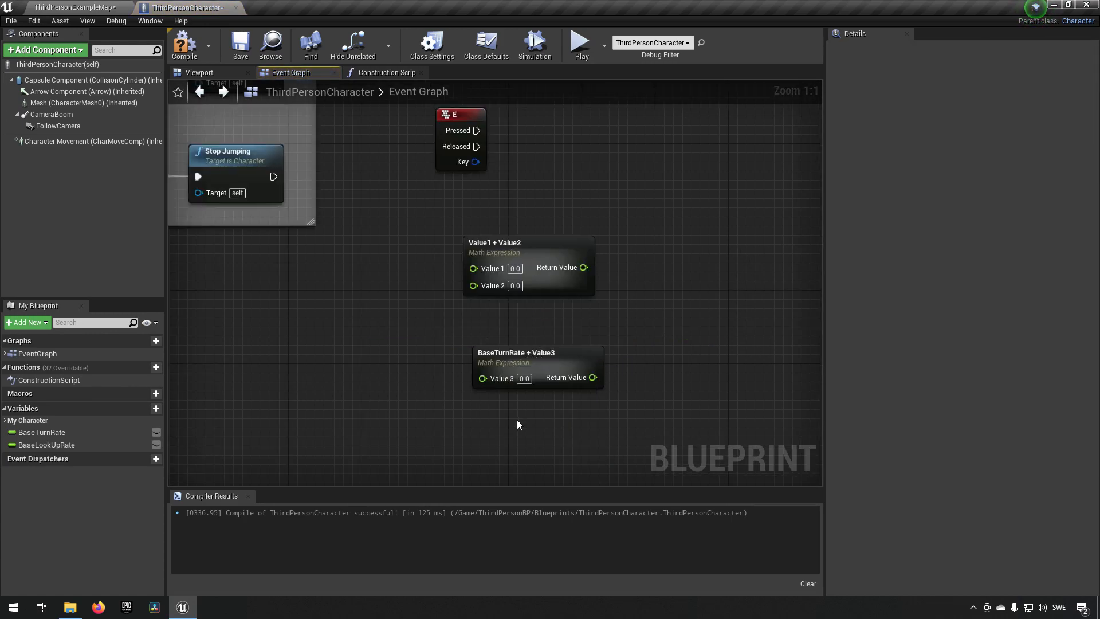
pyautogui.moveTo(490, 414)
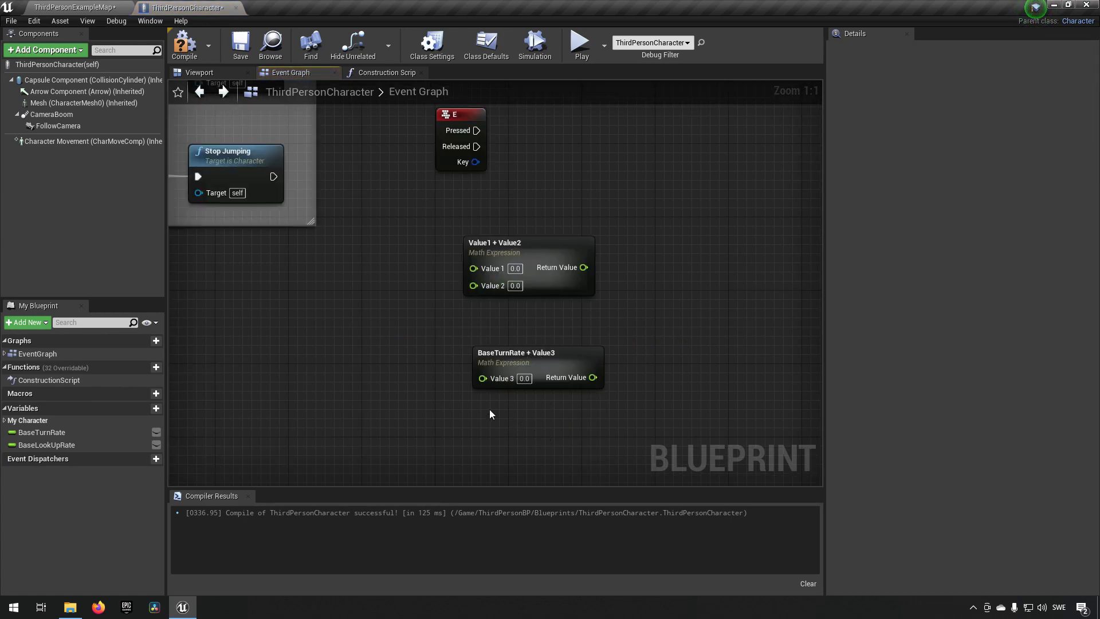
pyautogui.moveTo(517, 352)
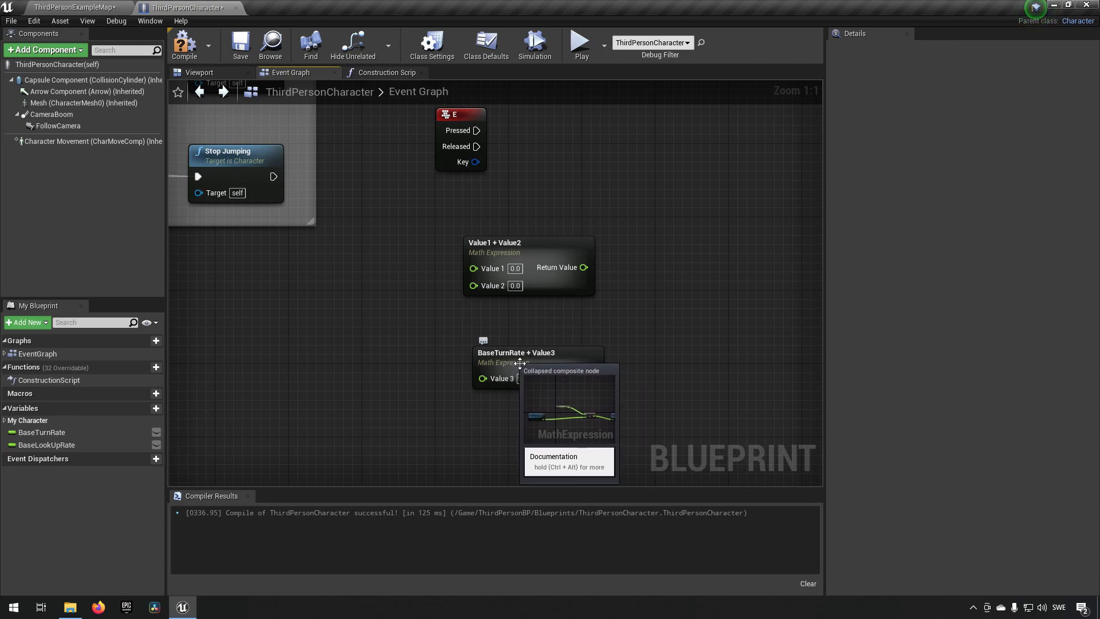
pyautogui.moveTo(504, 367)
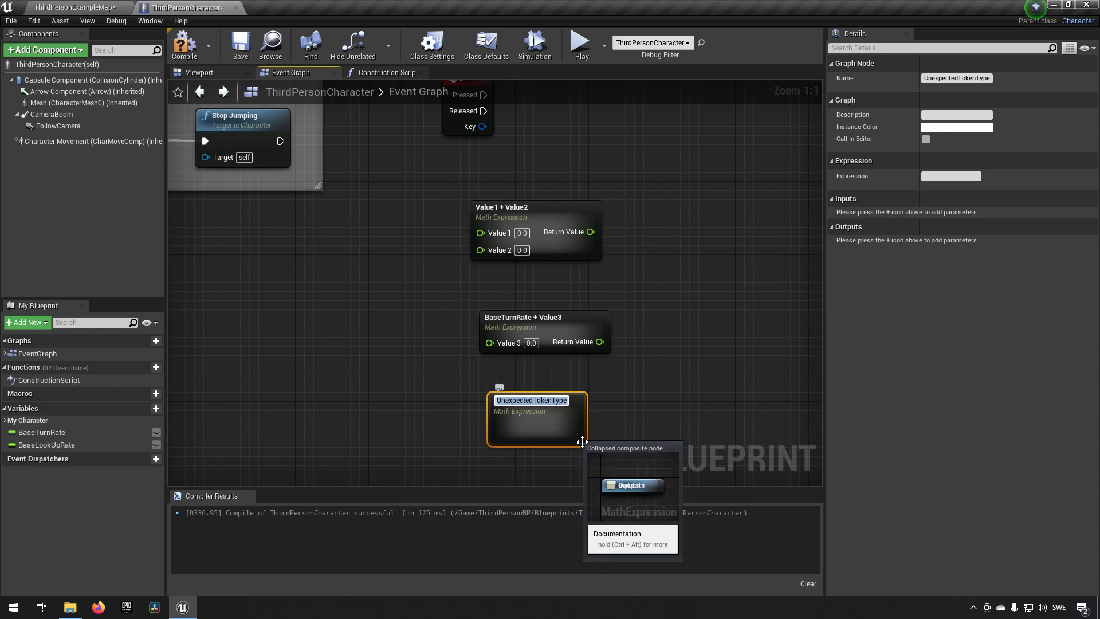
# Add a Math Expression node named Vector(Xvalue, YValue, 10) returning a vector
pyautogui.write('Vector')
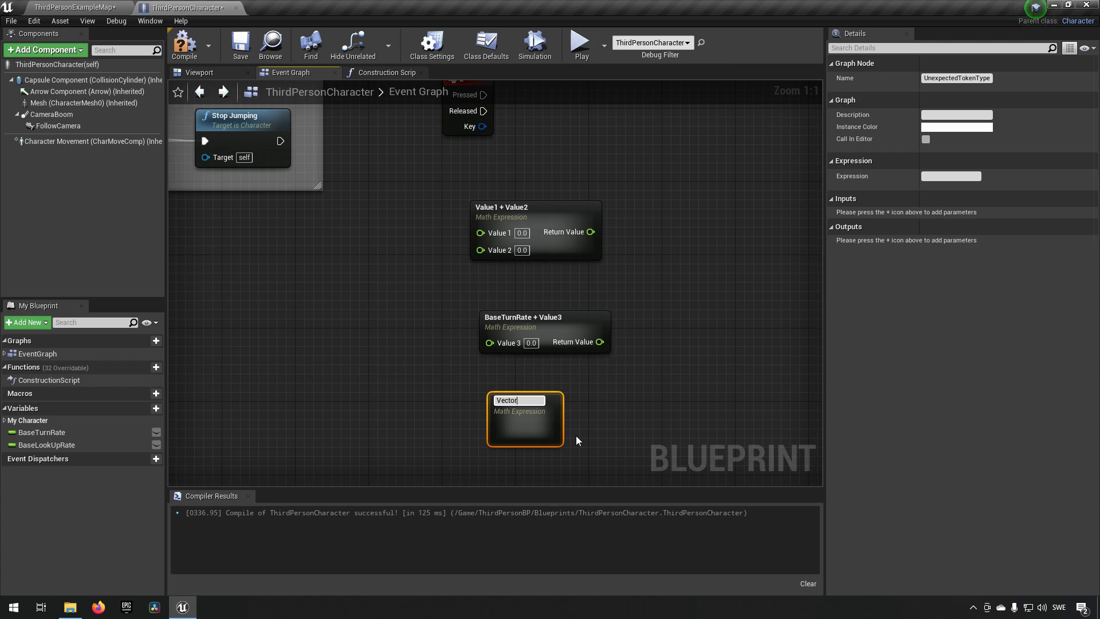
pyautogui.write('(')
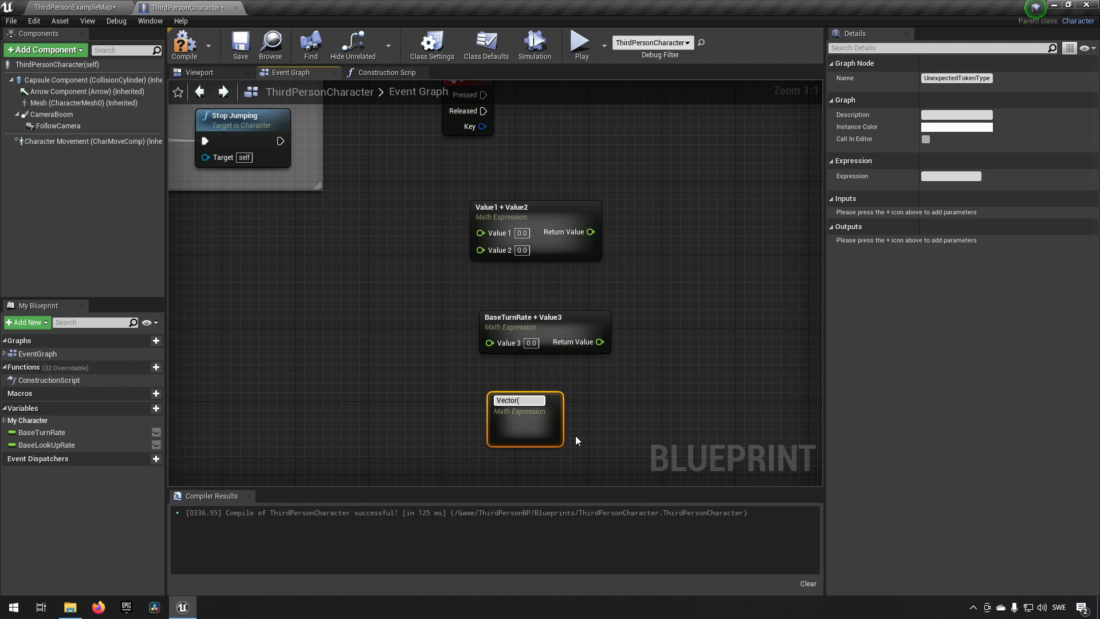
pyautogui.write('X')
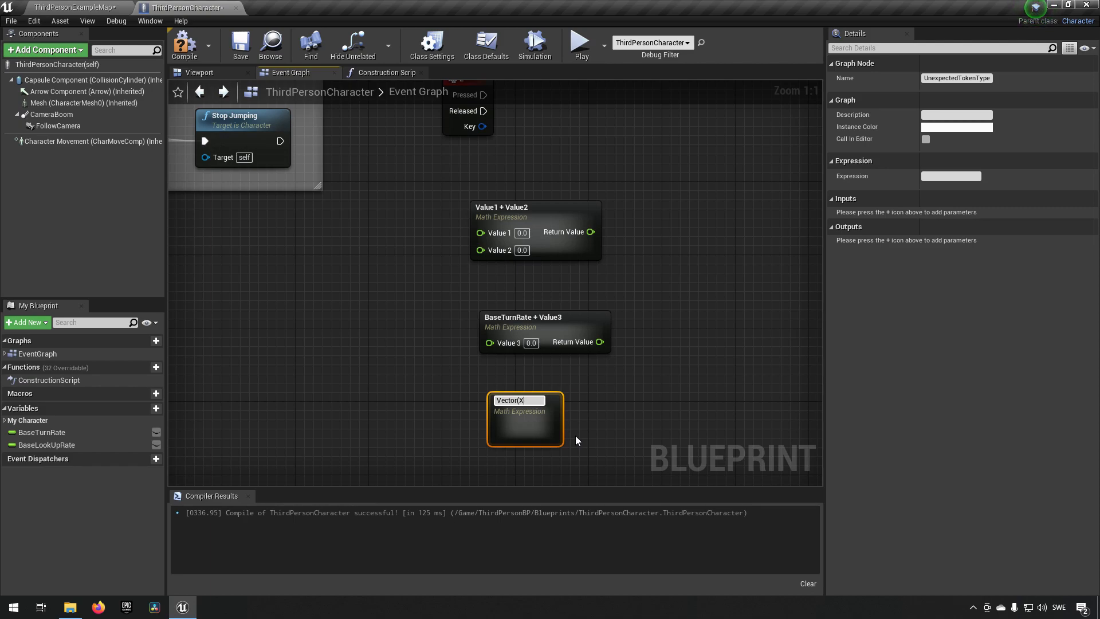
pyautogui.write('value,YValue')
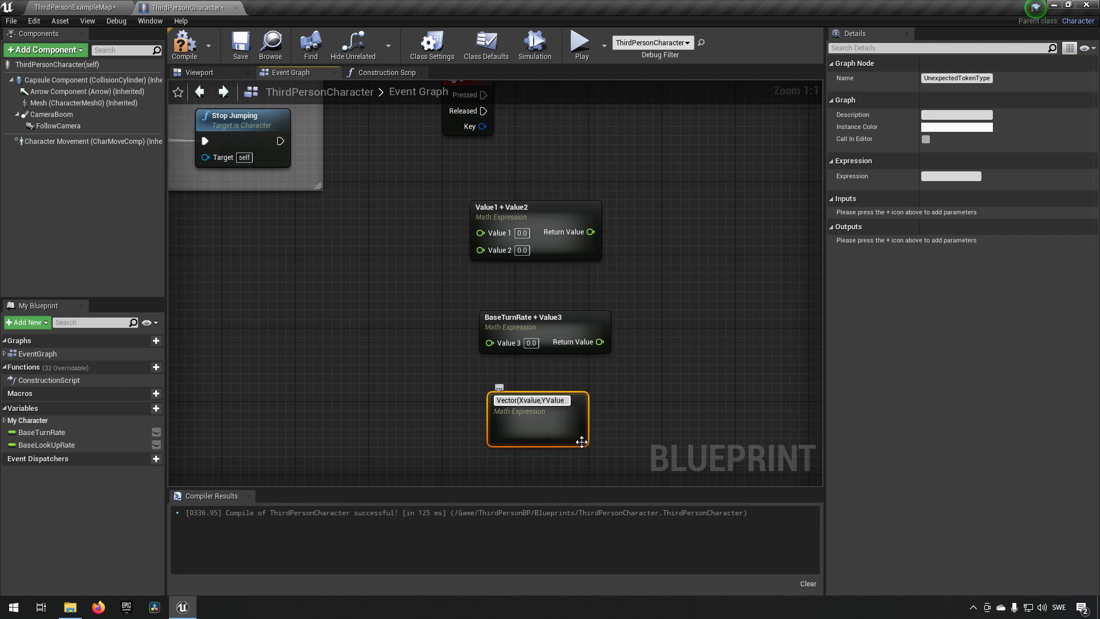
pyautogui.write(', 10')
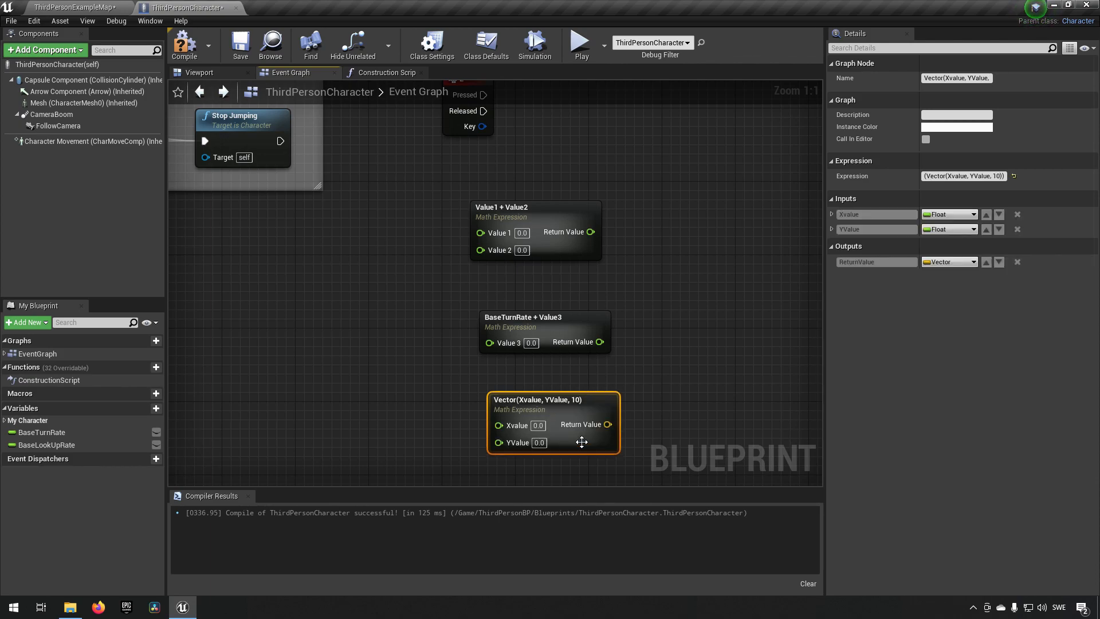
pyautogui.moveTo(560, 411)
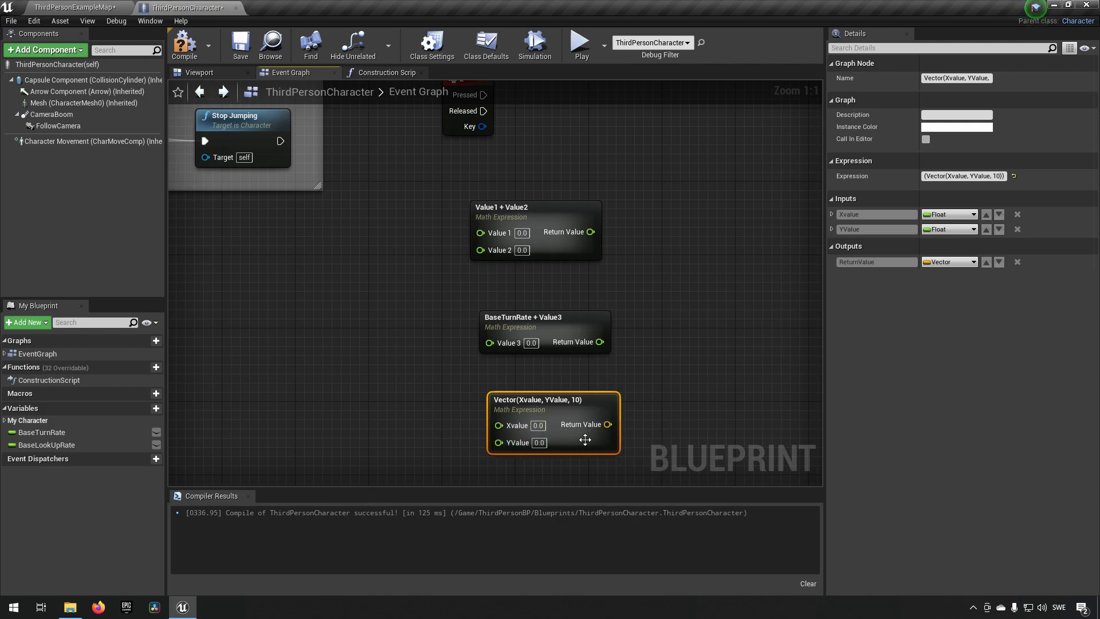
pyautogui.moveTo(554, 400)
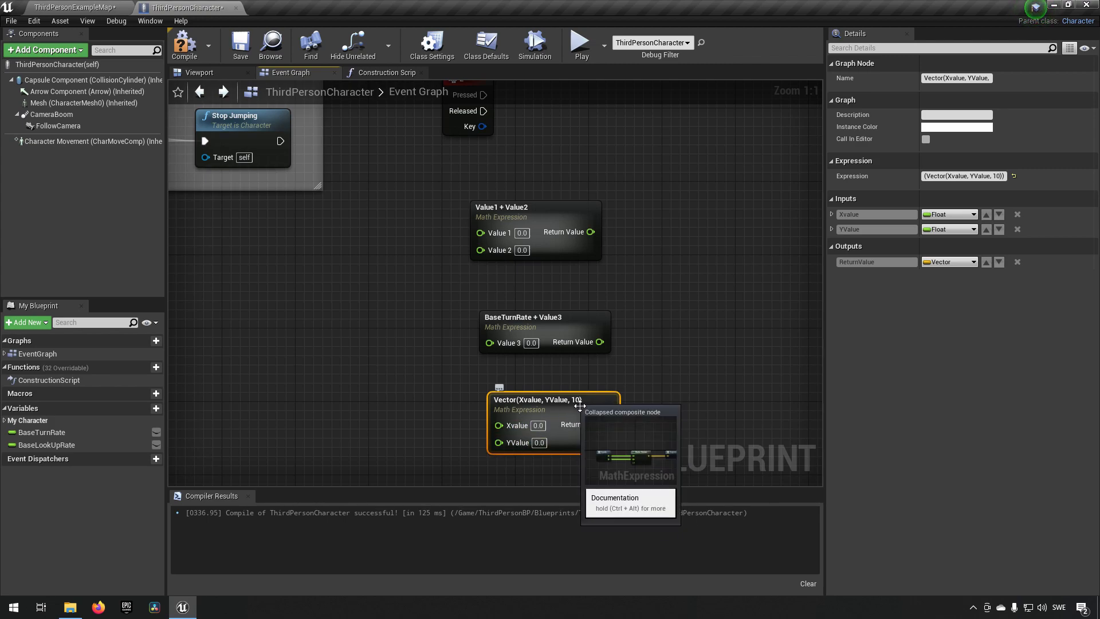
pyautogui.doubleClick(547, 399)
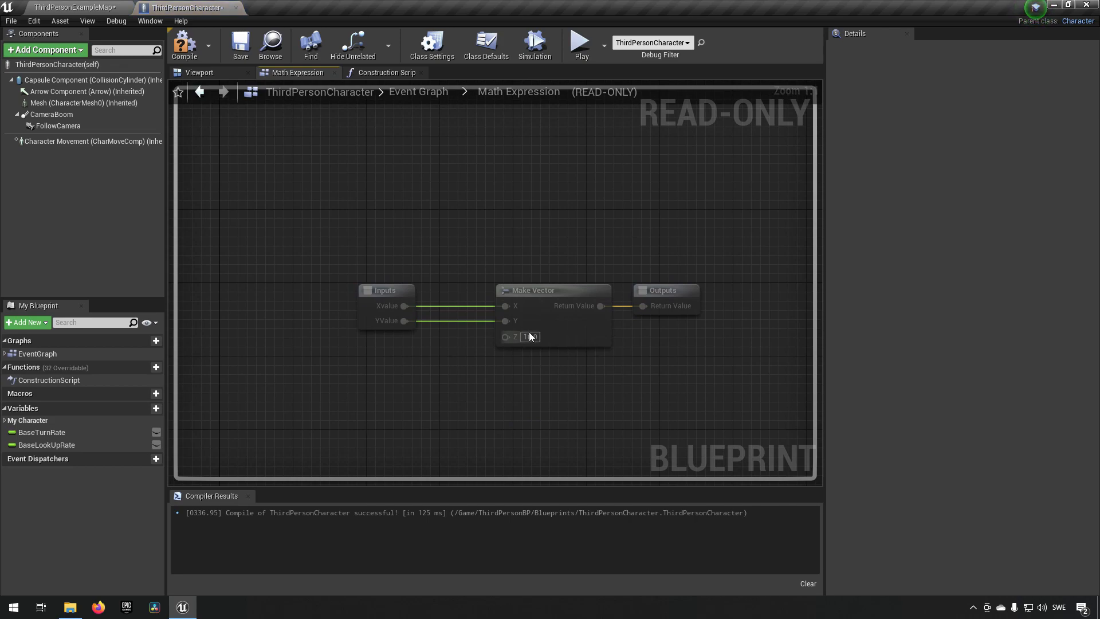
pyautogui.click(290, 72)
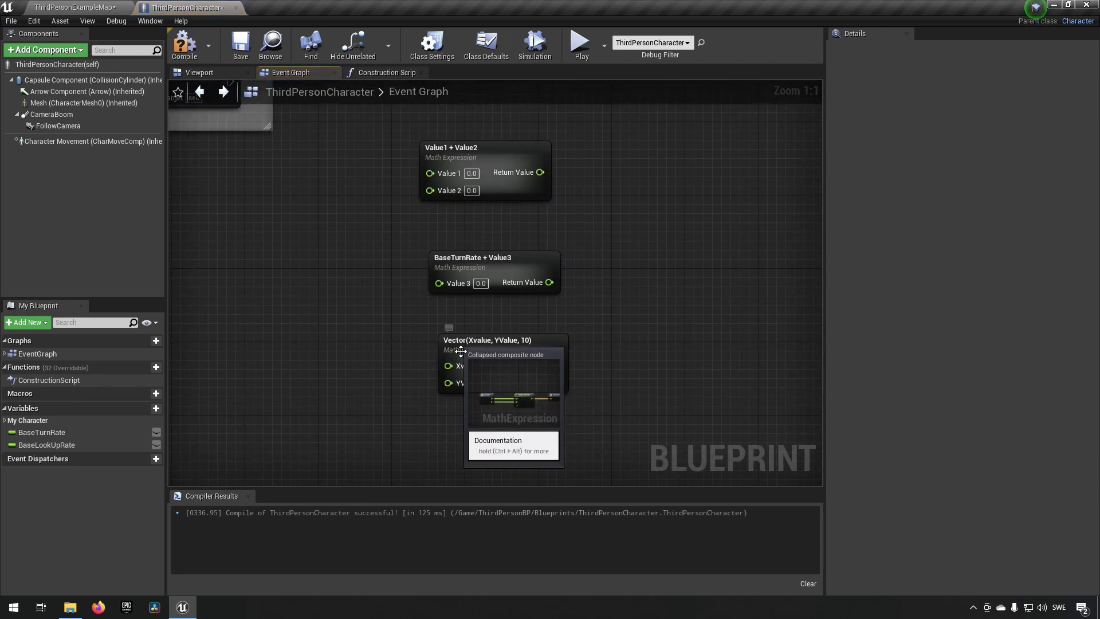
pyautogui.moveTo(470, 410)
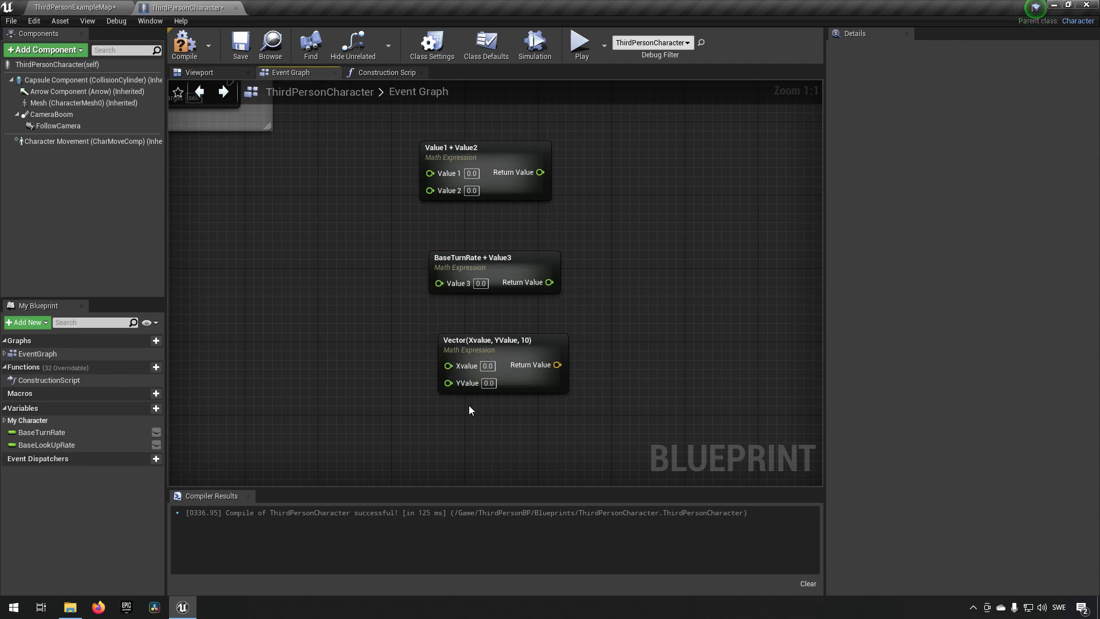
pyautogui.moveTo(564, 300)
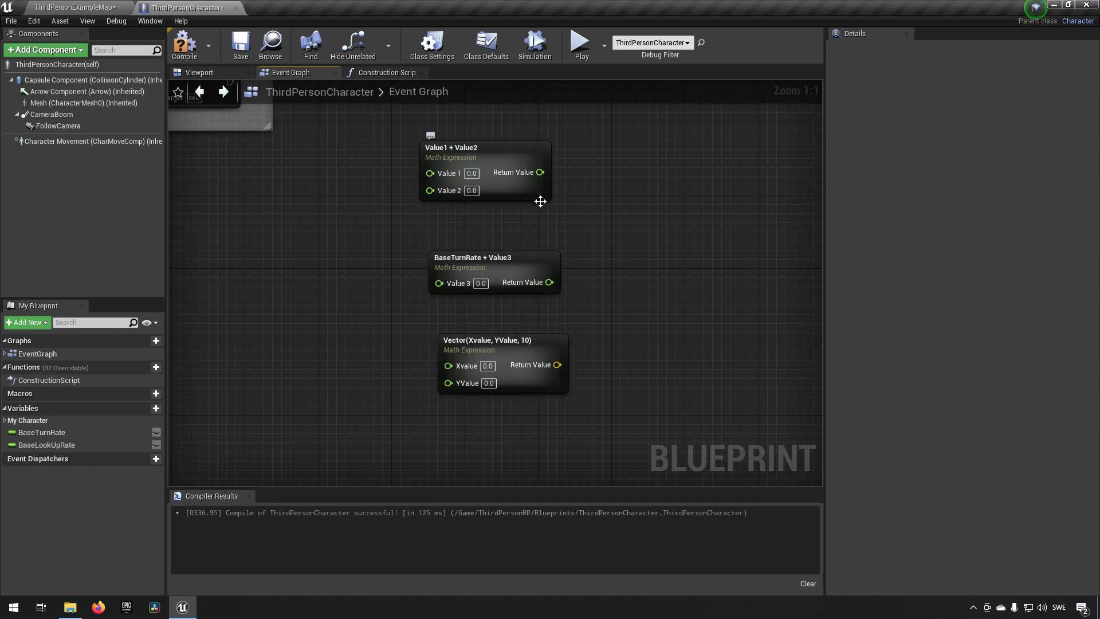
pyautogui.moveTo(502, 264)
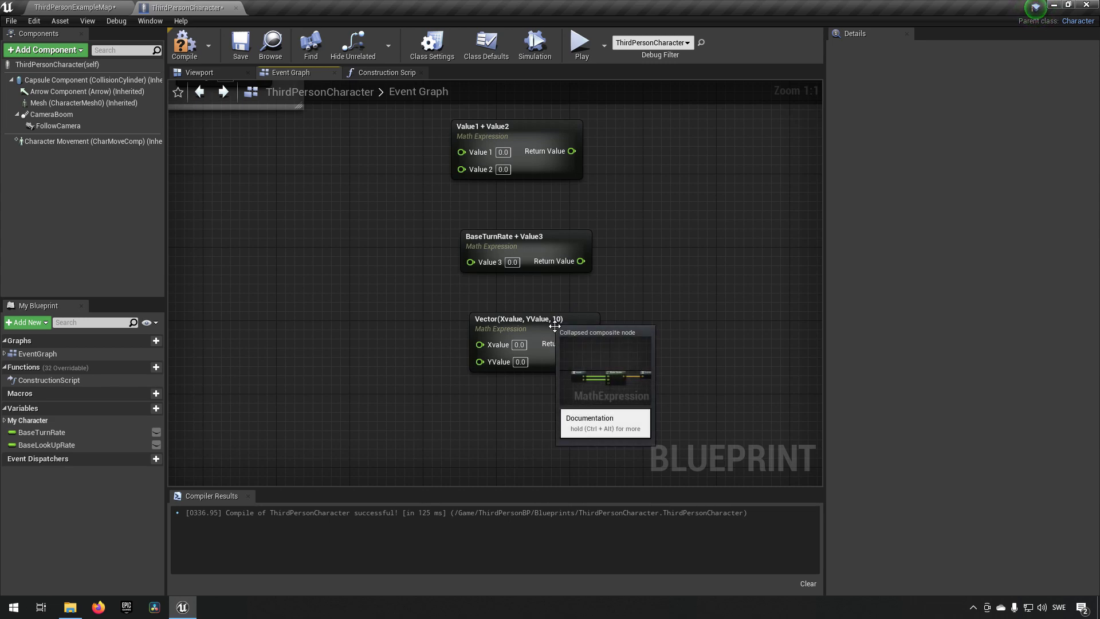
pyautogui.click(501, 236)
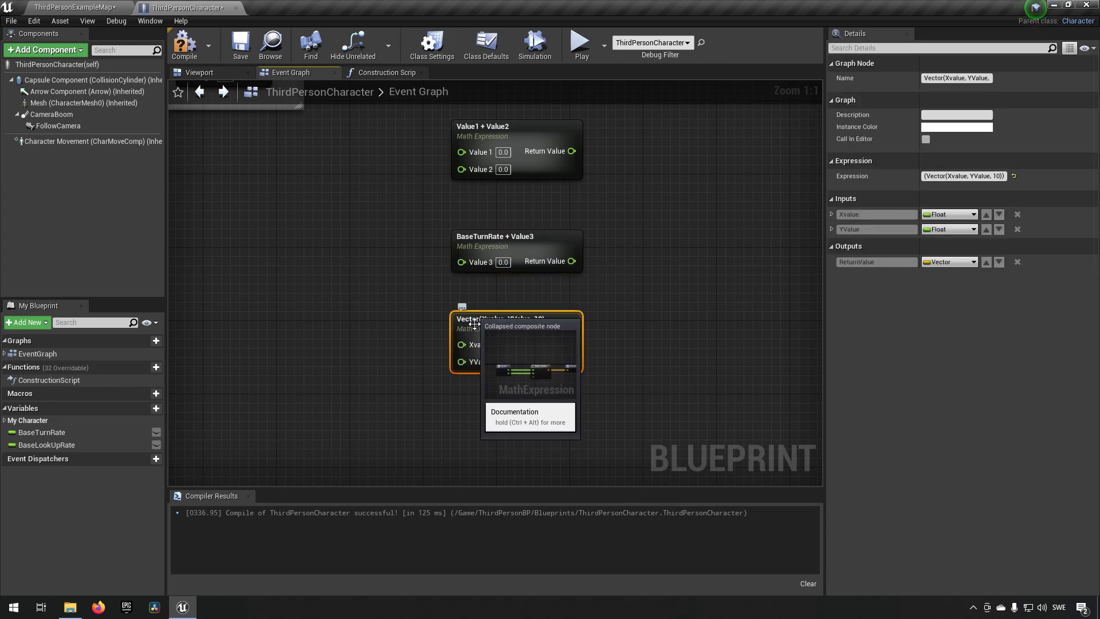
pyautogui.moveTo(519, 420)
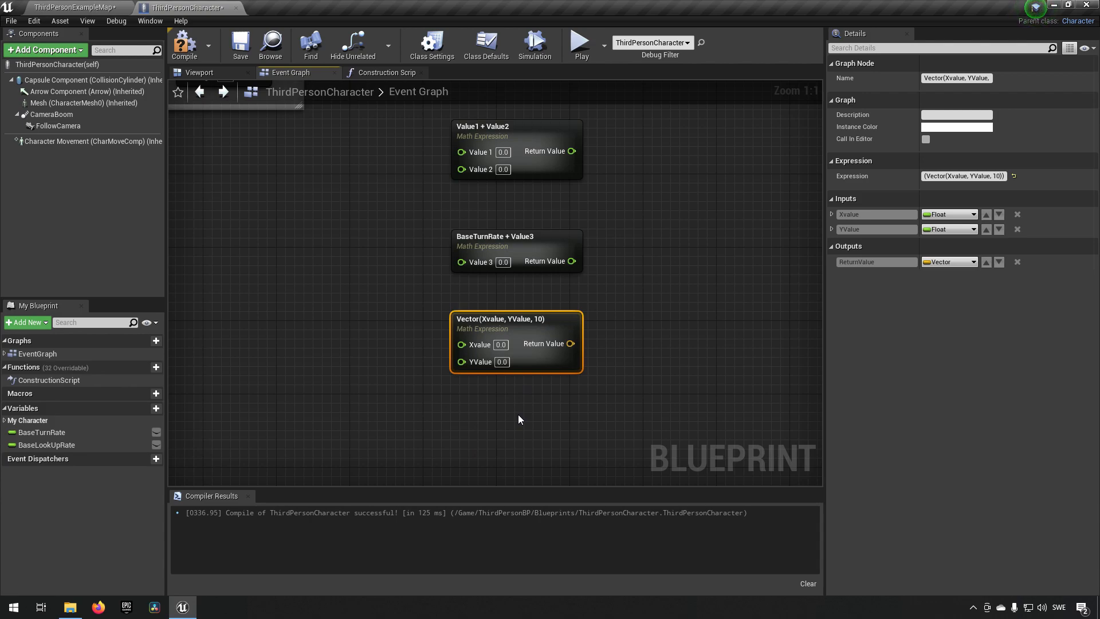
pyautogui.moveTo(511, 420)
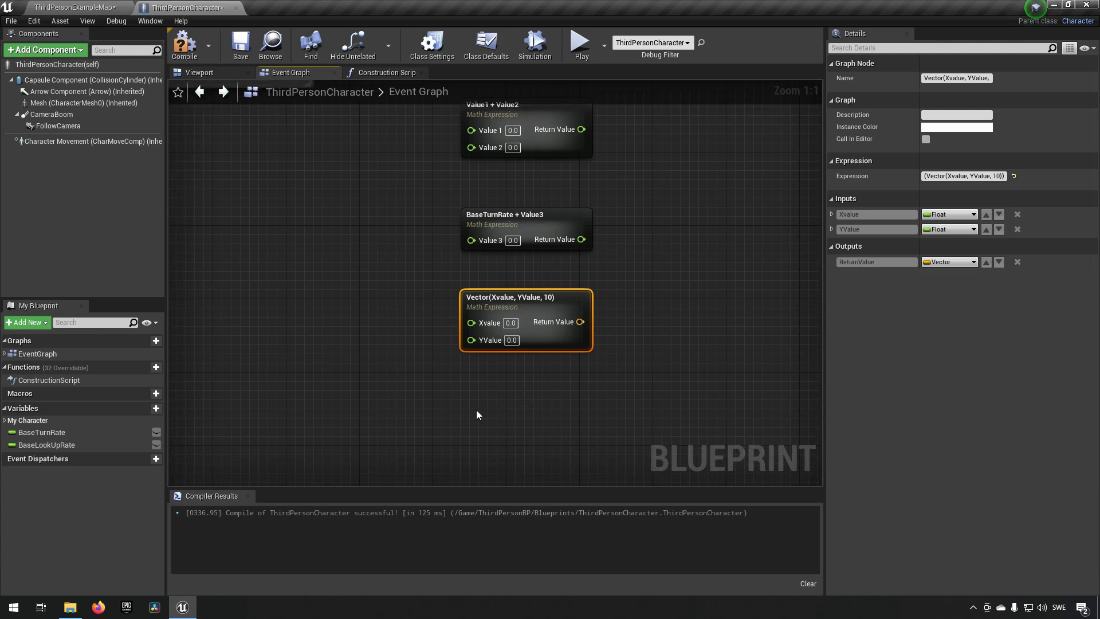
pyautogui.moveTo(517, 370)
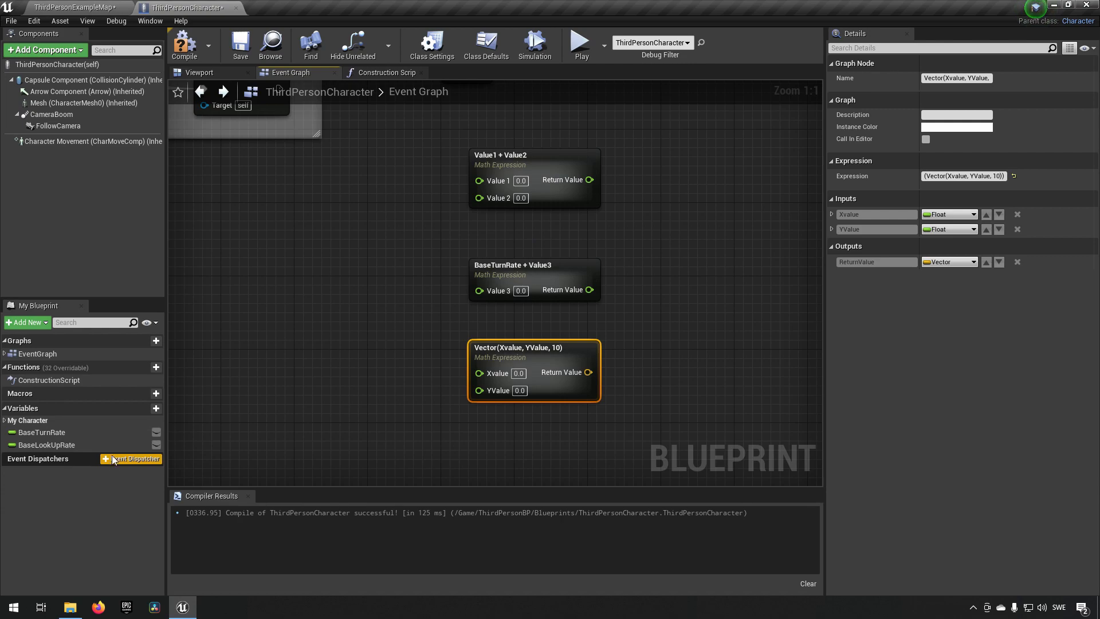
# Add a Boolean Math Expression node named BaseTurnRate == BaseLookUpRate
pyautogui.click(42, 431)
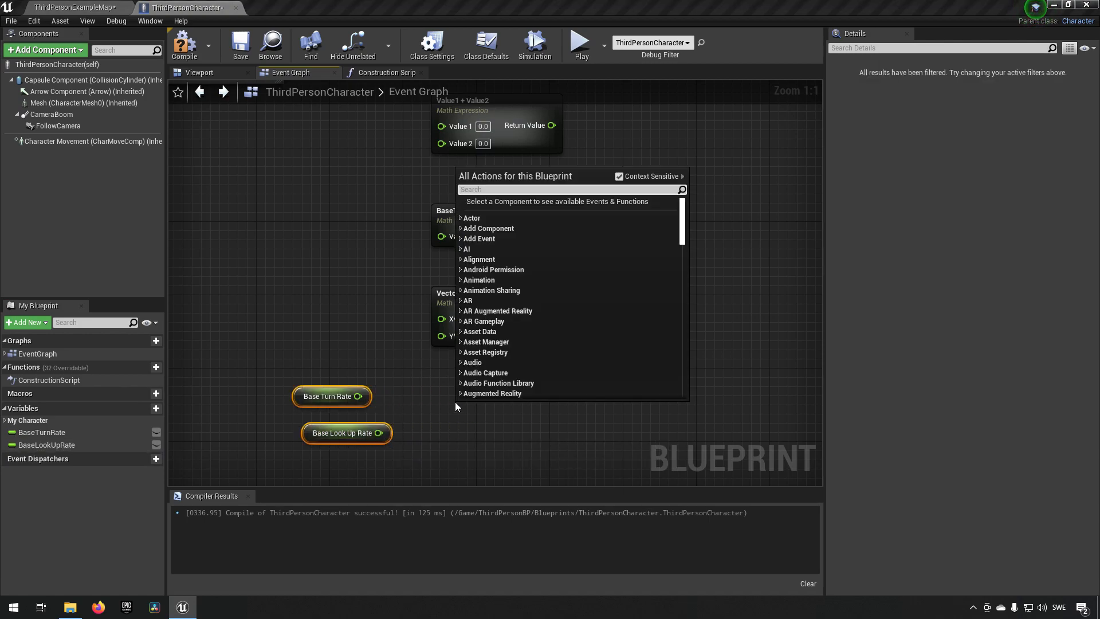
pyautogui.write('math expre')
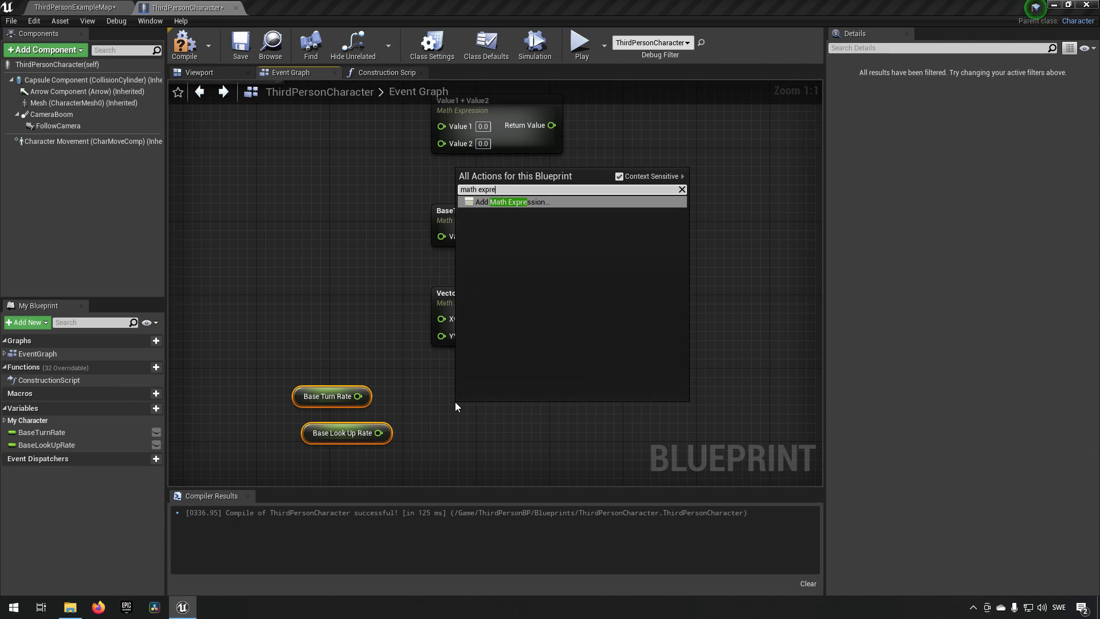
pyautogui.click(513, 201)
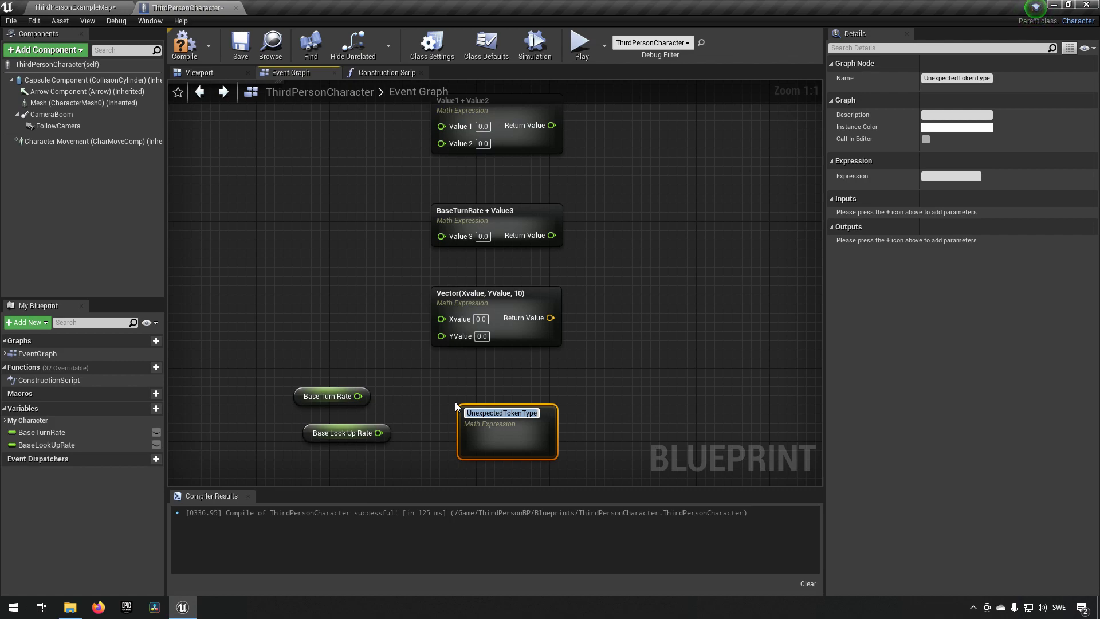
pyautogui.write('BaseTurnRate')
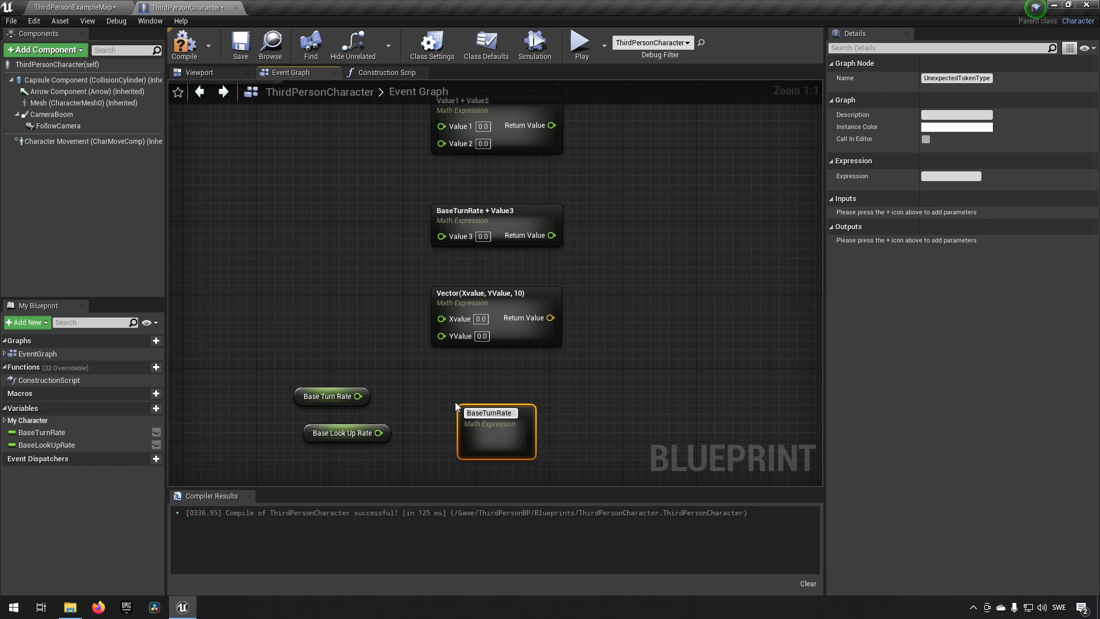
pyautogui.write('=')
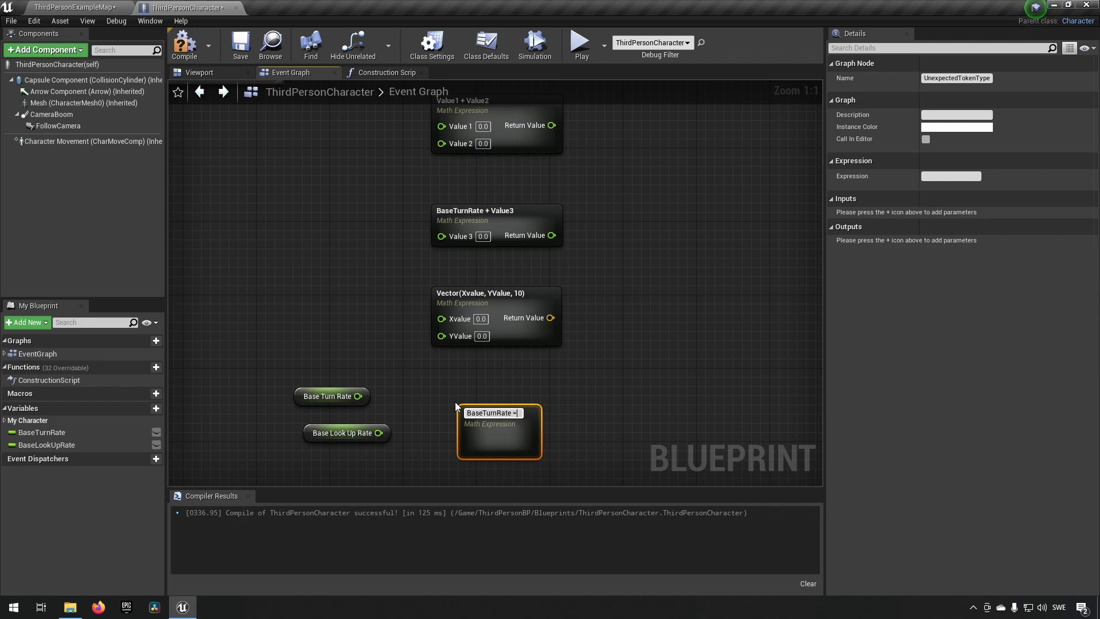
pyautogui.write('= BaseLook')
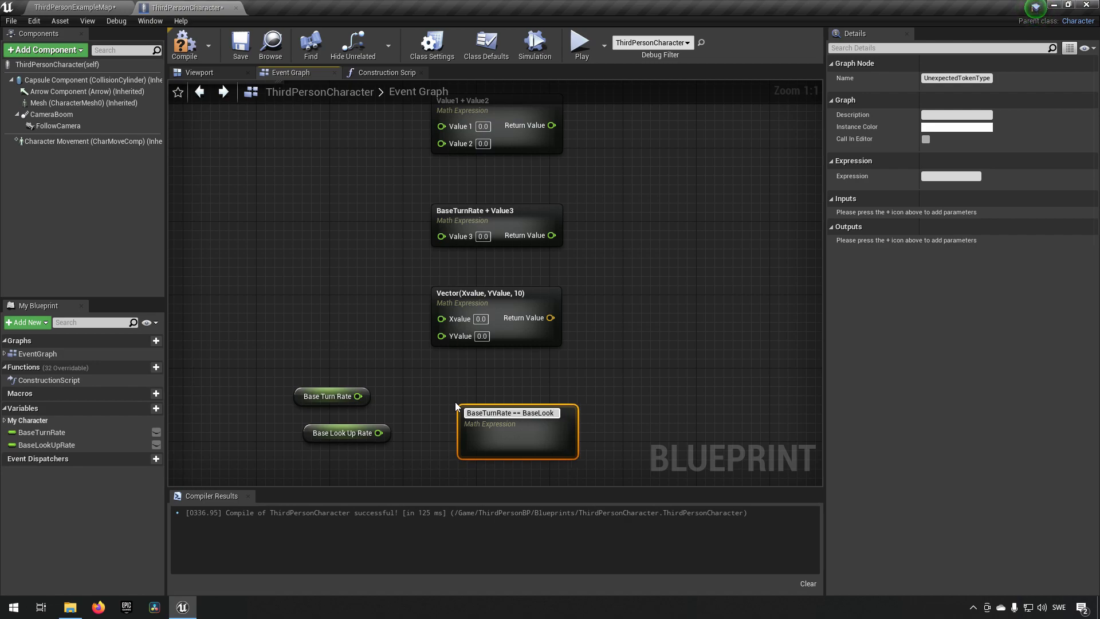
pyautogui.write('UpRate')
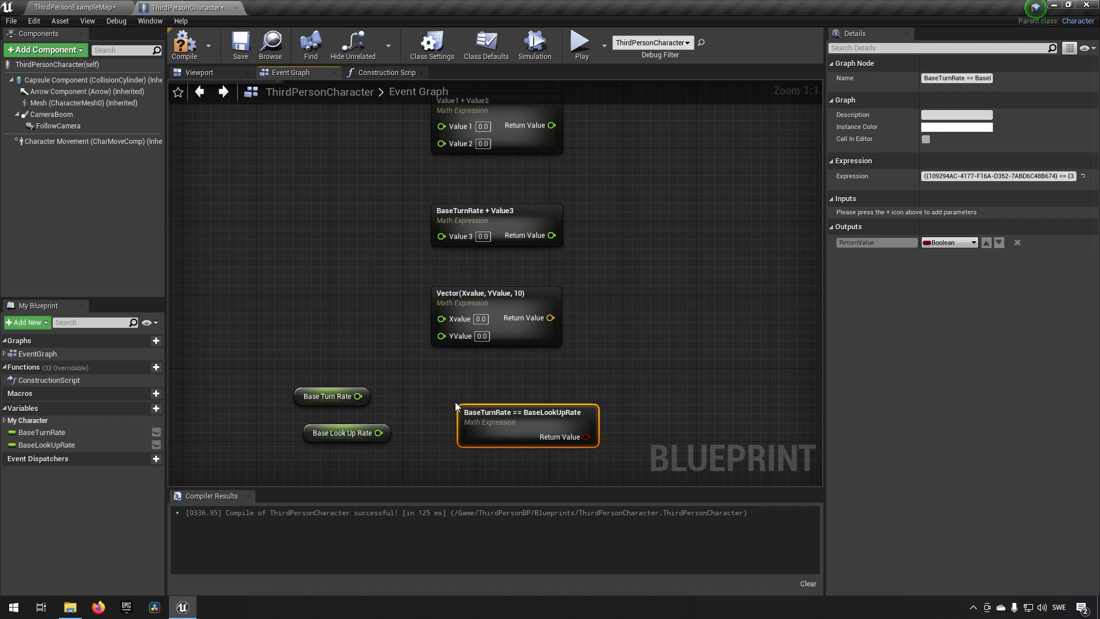
pyautogui.moveTo(495, 420)
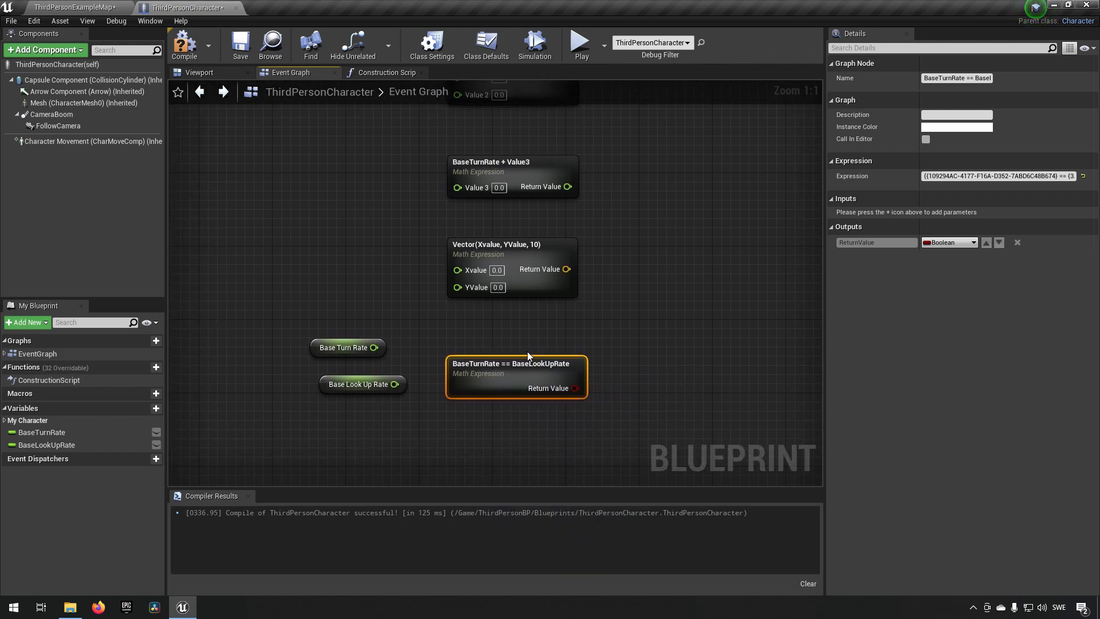
pyautogui.moveTo(576, 389)
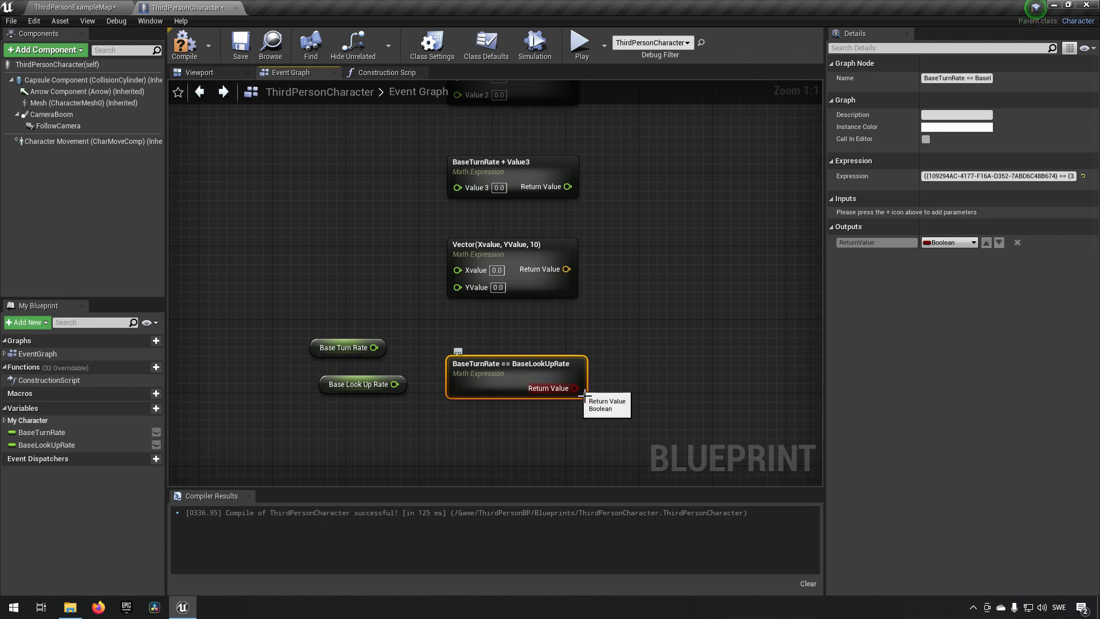
pyautogui.moveTo(572, 101)
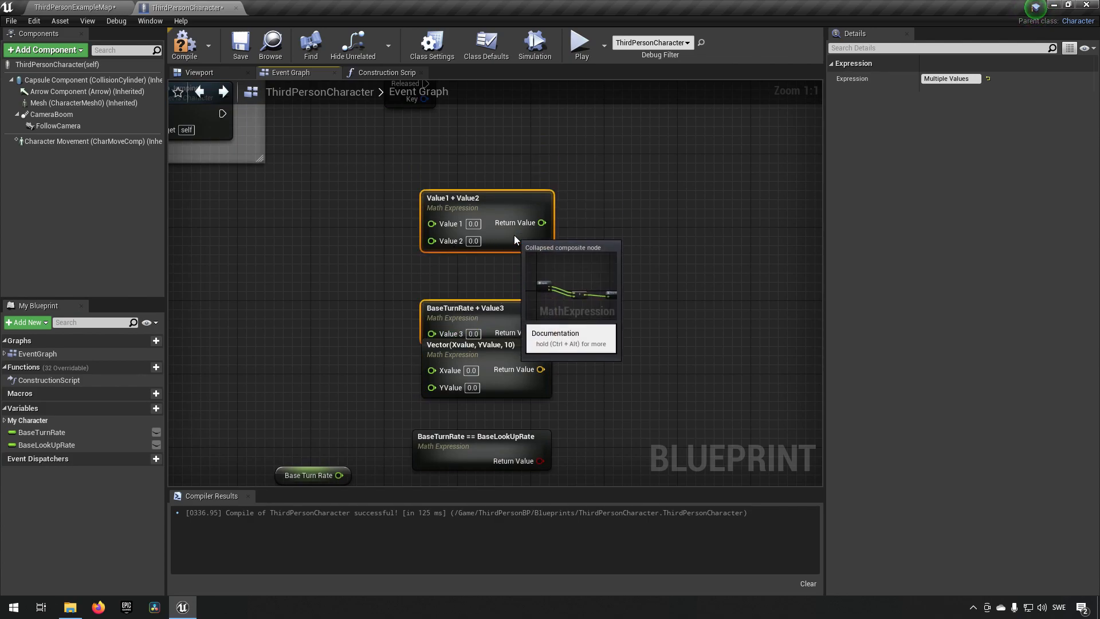
# Add an Equal (float) node comparing Base Turn Rate with Base Look Up Rate
pyautogui.click(486, 169)
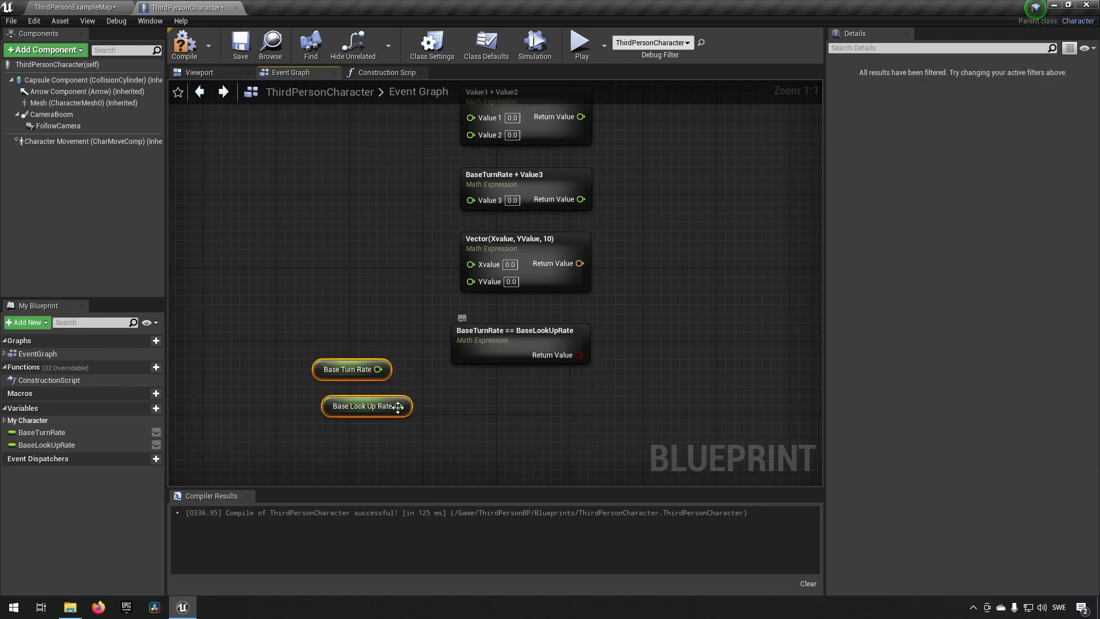
pyautogui.moveTo(385, 369); pyautogui.dragTo(467, 400)
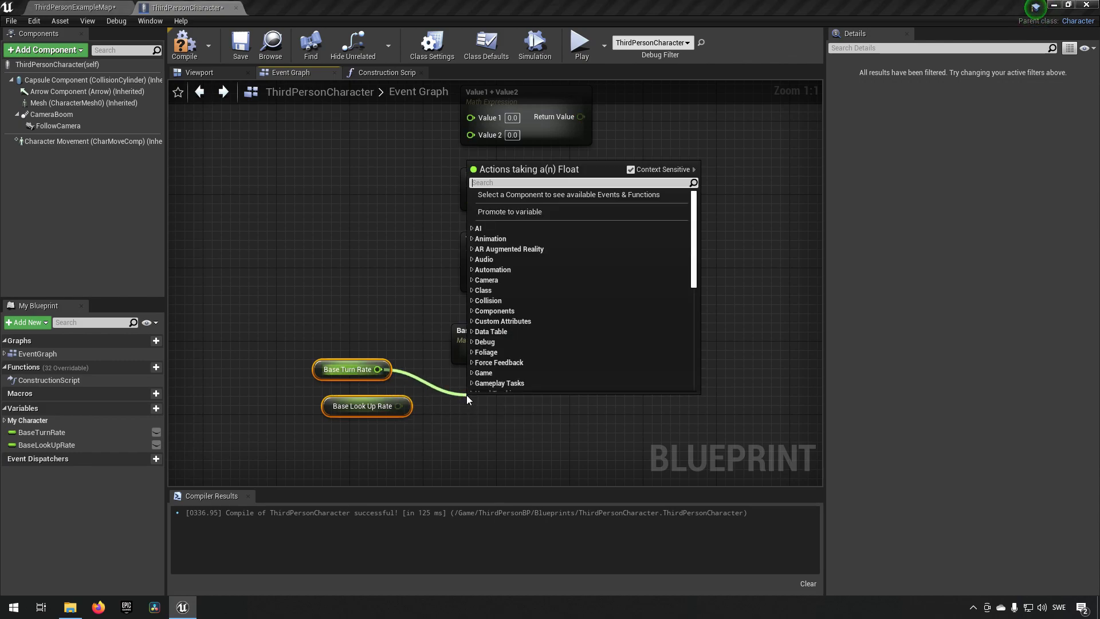
pyautogui.write('e')
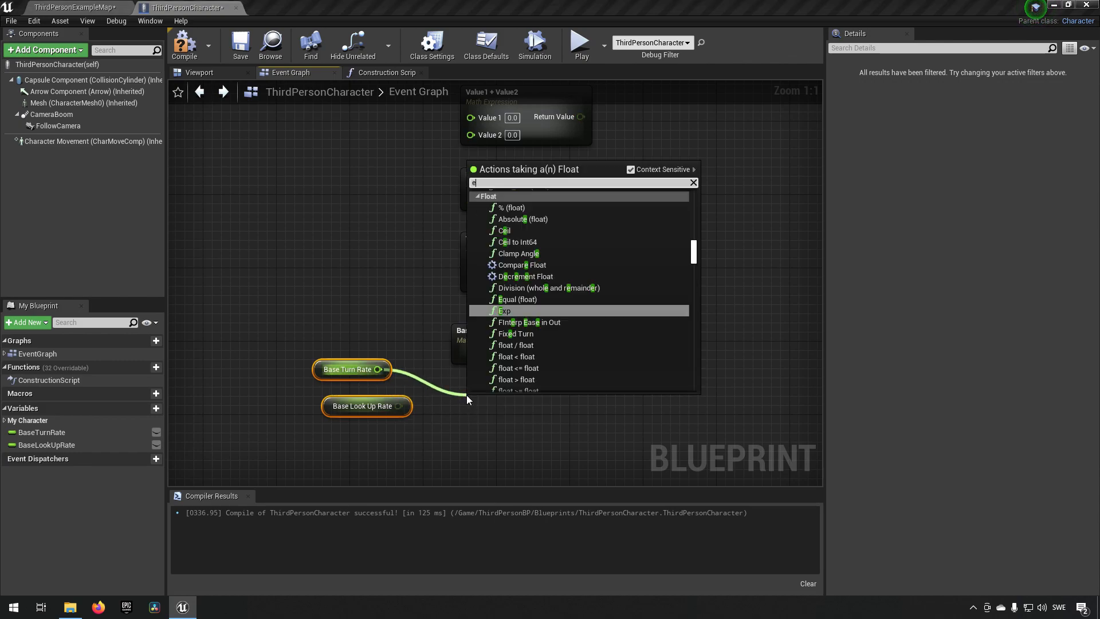
pyautogui.write('qua')
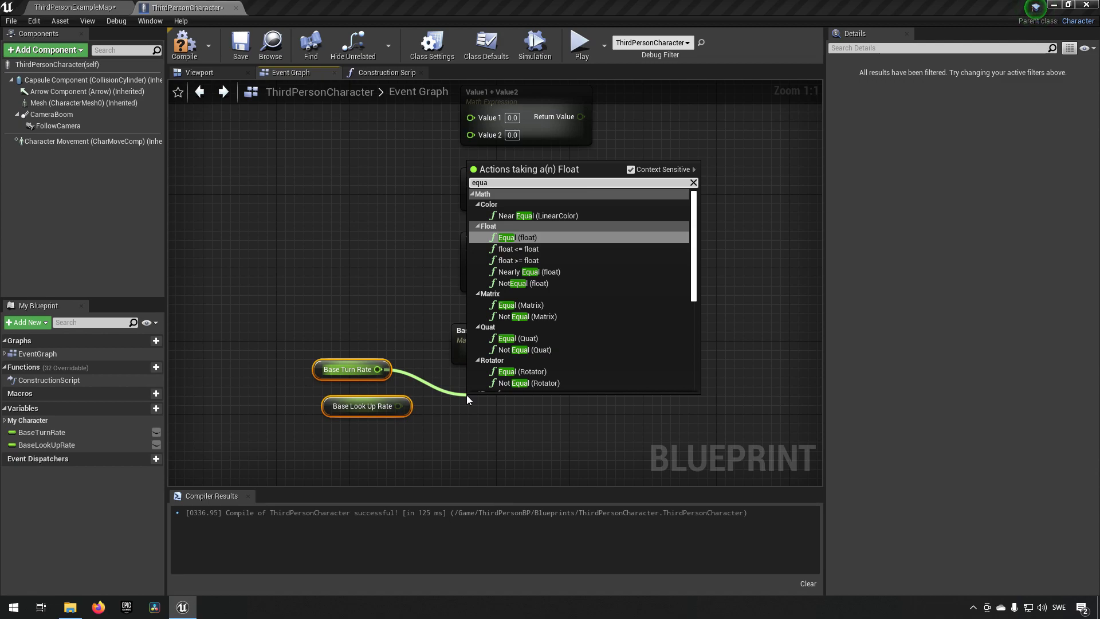
pyautogui.click(511, 237)
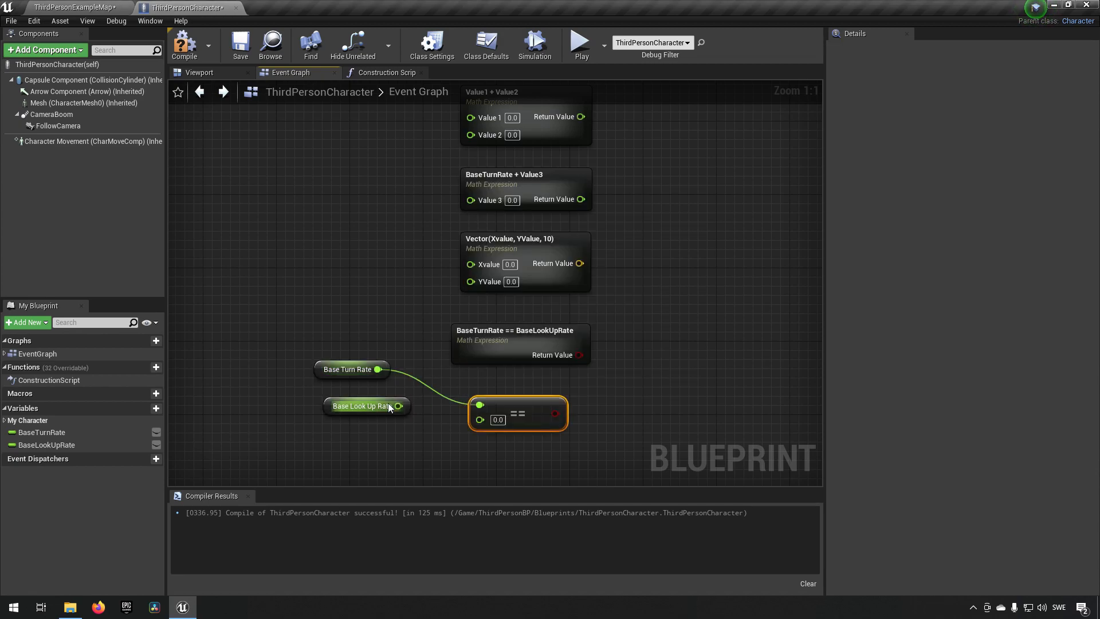
pyautogui.moveTo(398, 406); pyautogui.dragTo(480, 418)
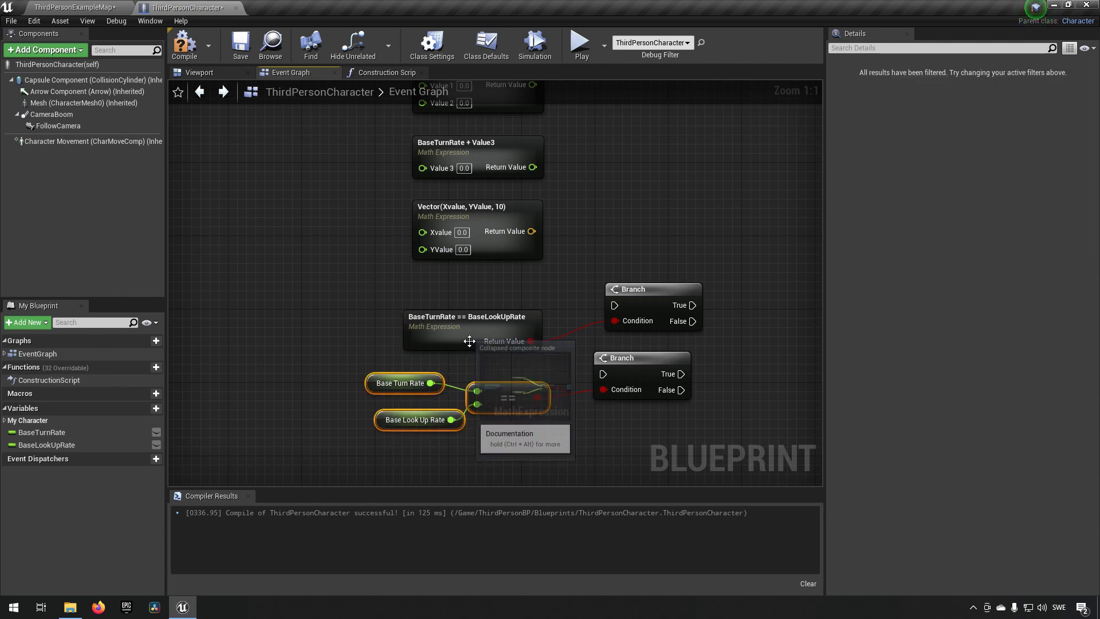
pyautogui.click(476, 321)
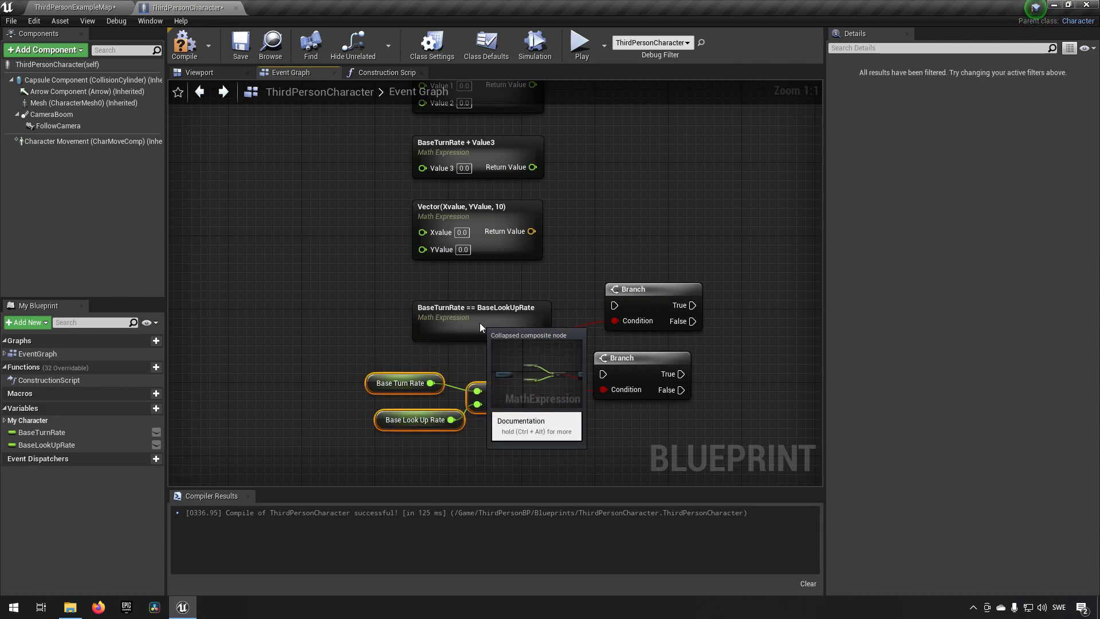
pyautogui.click(477, 316)
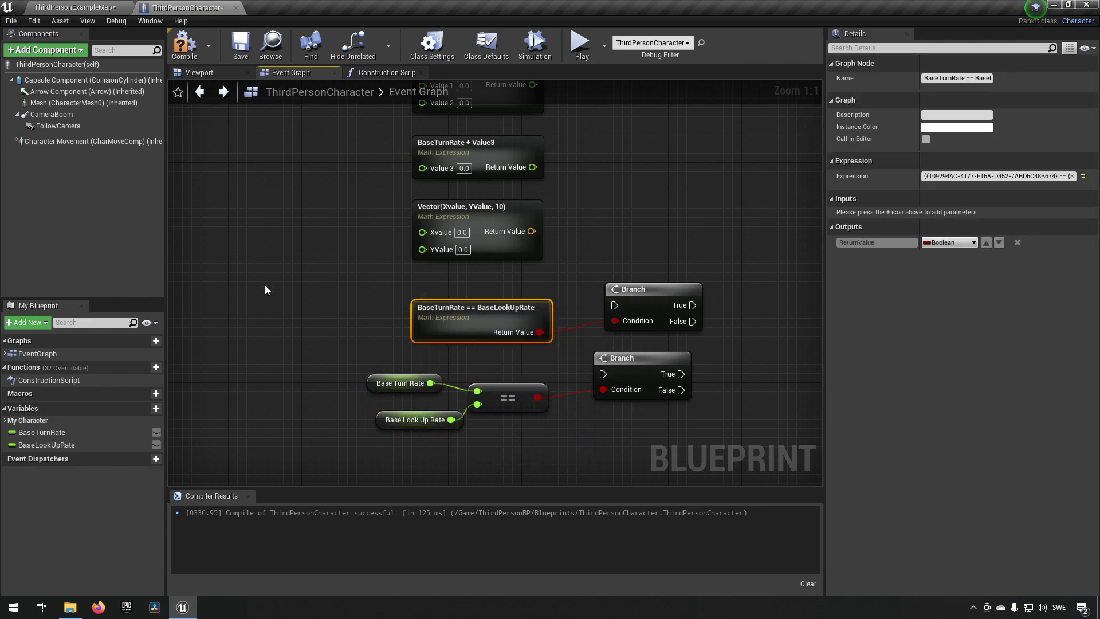
pyautogui.moveTo(538, 356)
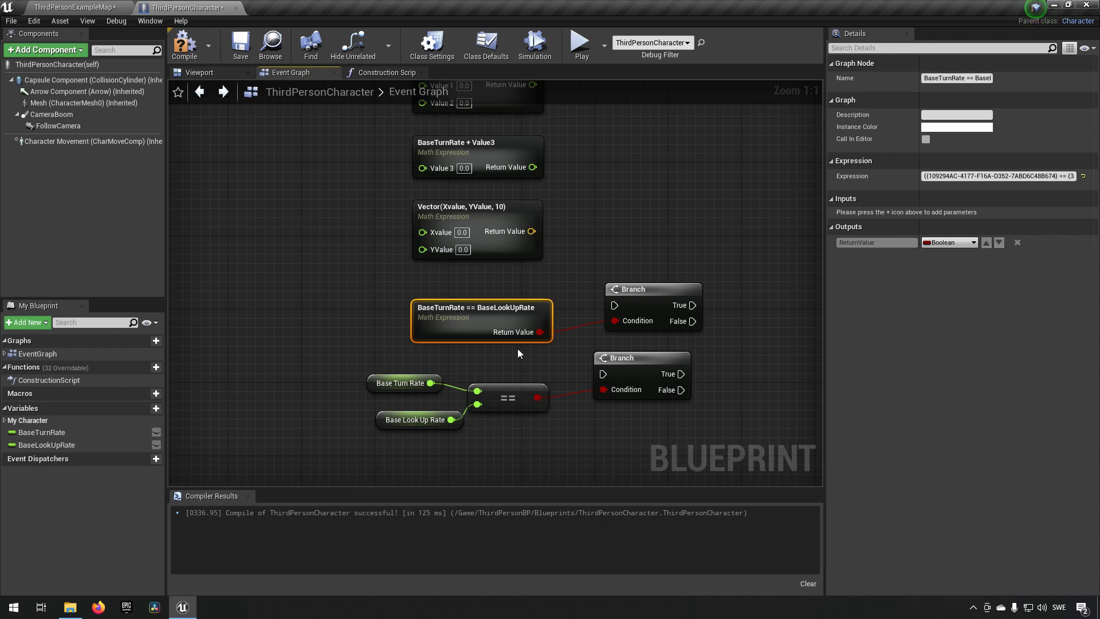
pyautogui.moveTo(330, 285)
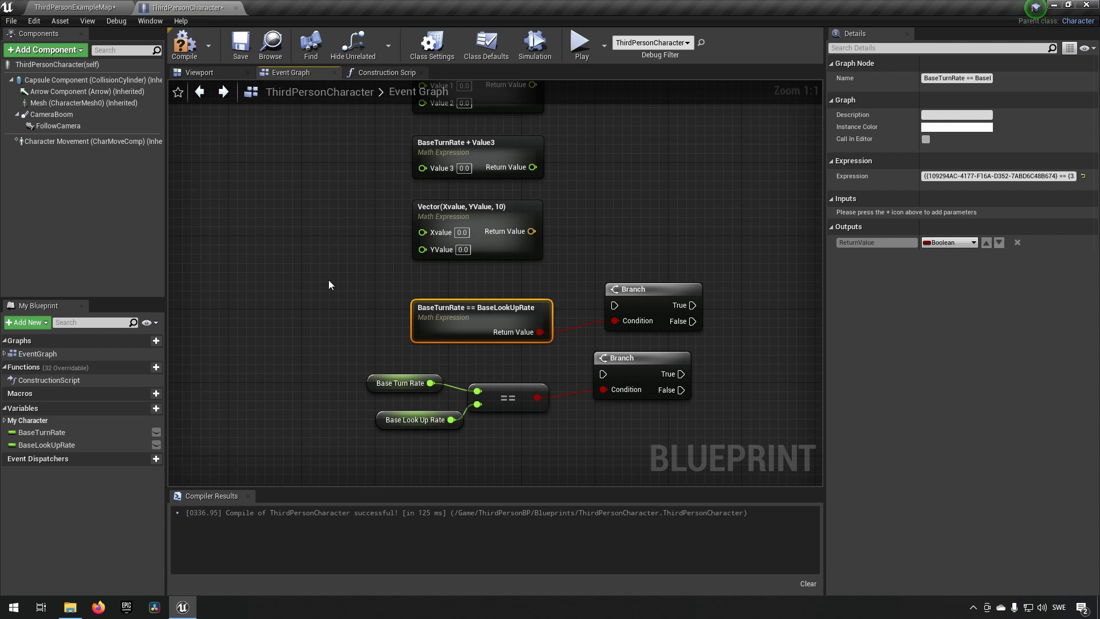
pyautogui.moveTo(538, 440)
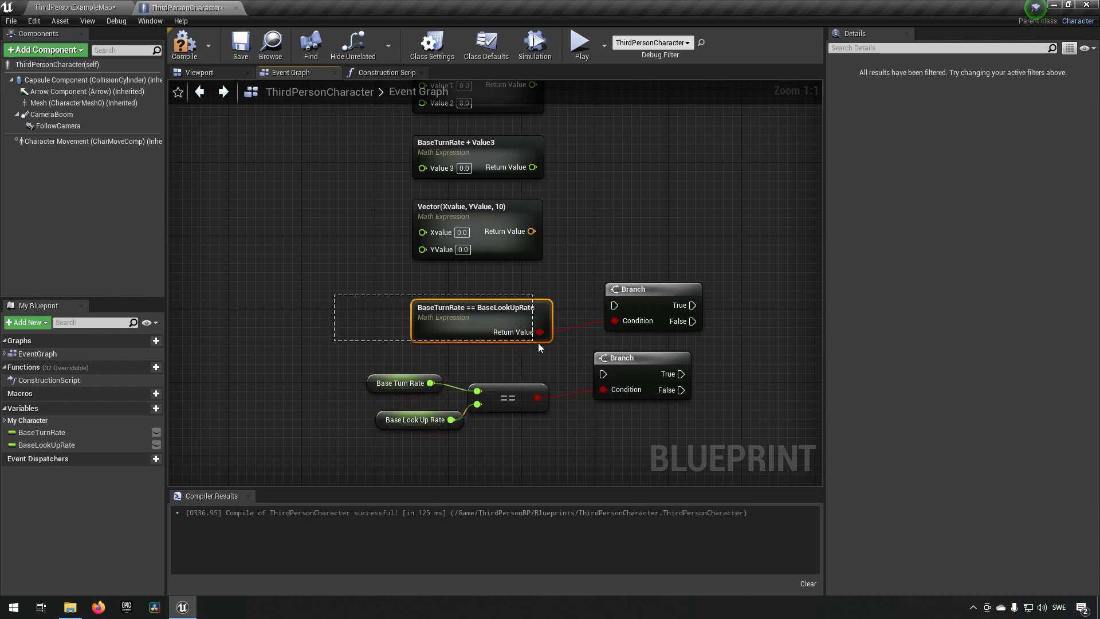
pyautogui.click(476, 316)
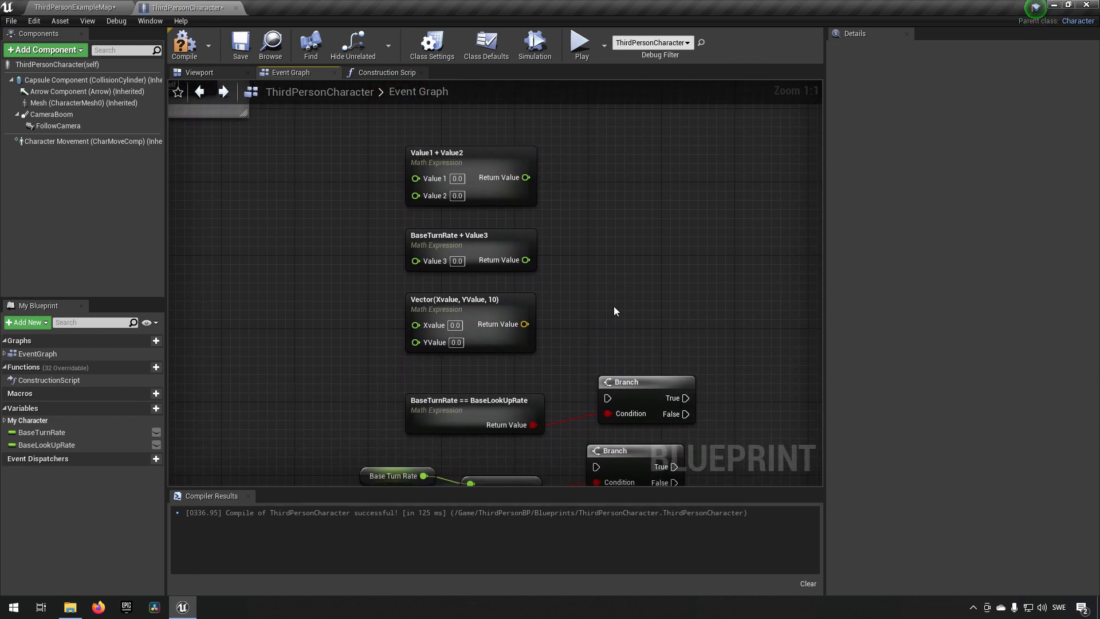
pyautogui.scroll(-3)
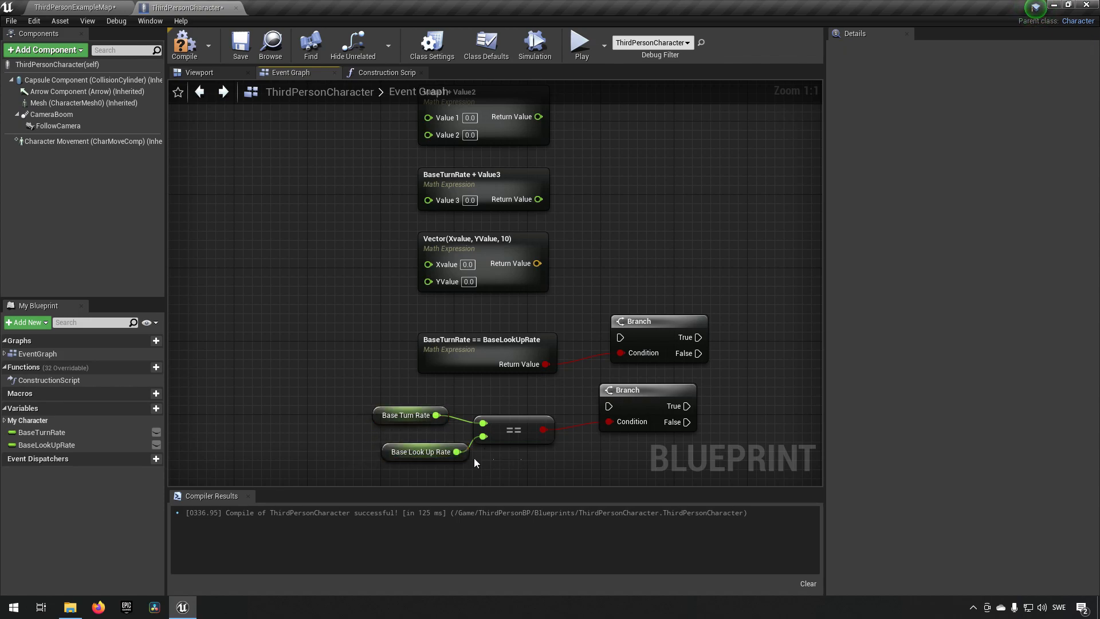
pyautogui.moveTo(516, 395)
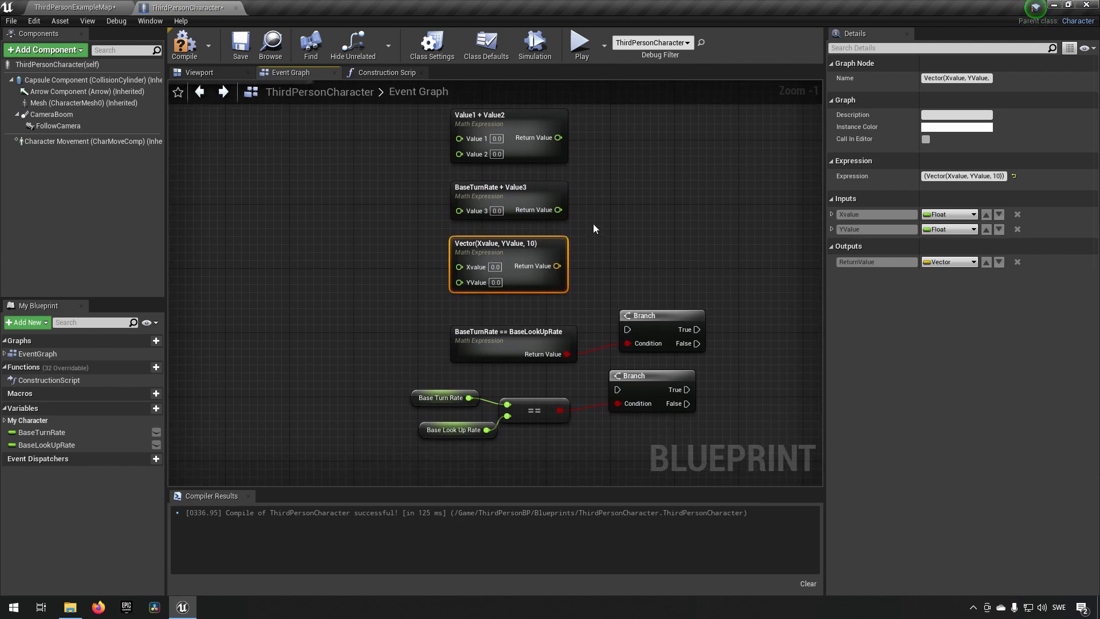
pyautogui.moveTo(477, 251)
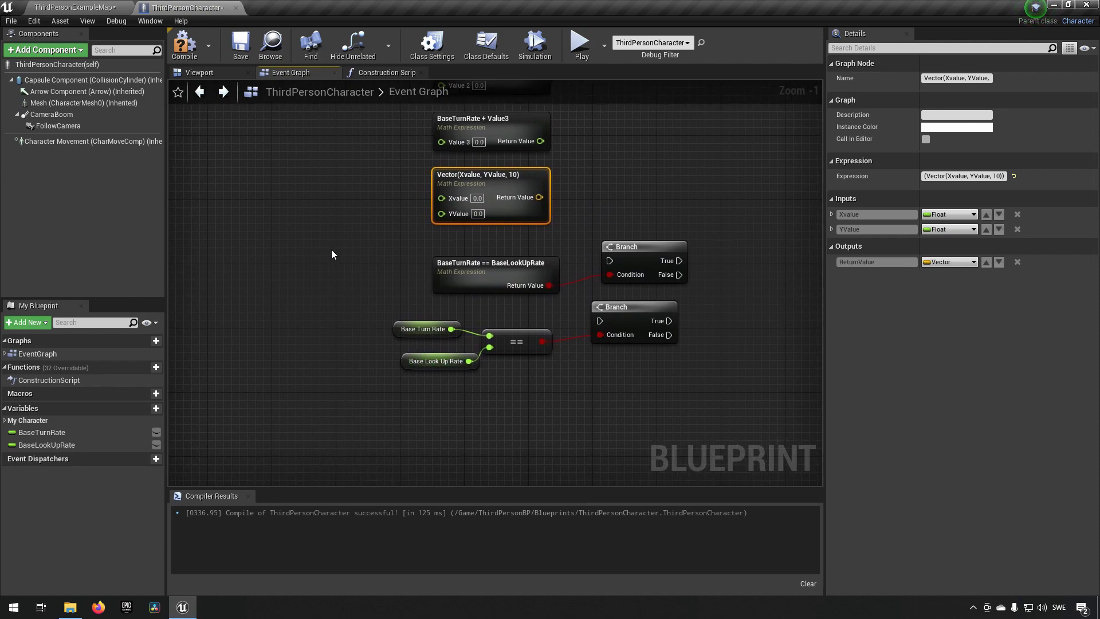
# Add a Boolean Math Expression node named NewVar_0 && NewVar_1
pyautogui.click(491, 267)
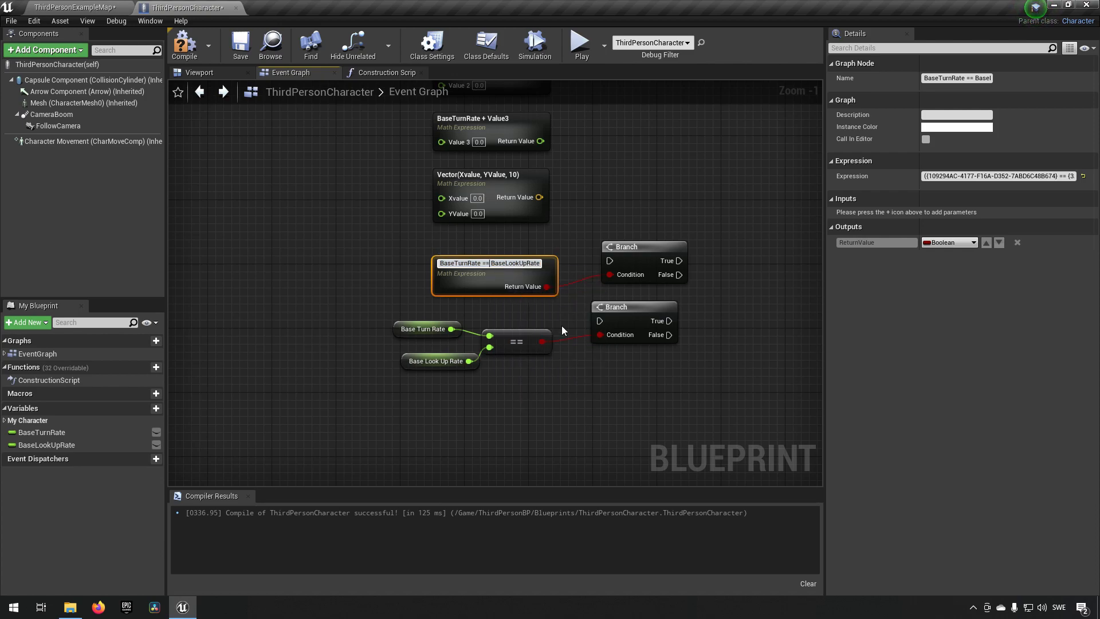
pyautogui.click(548, 405)
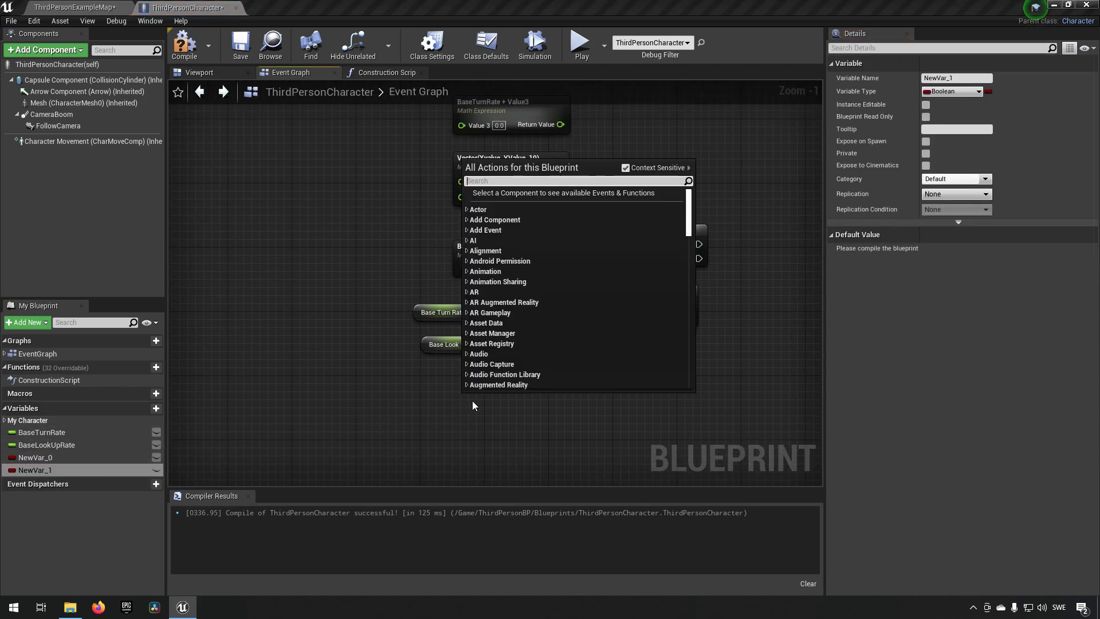
pyautogui.write('math expre')
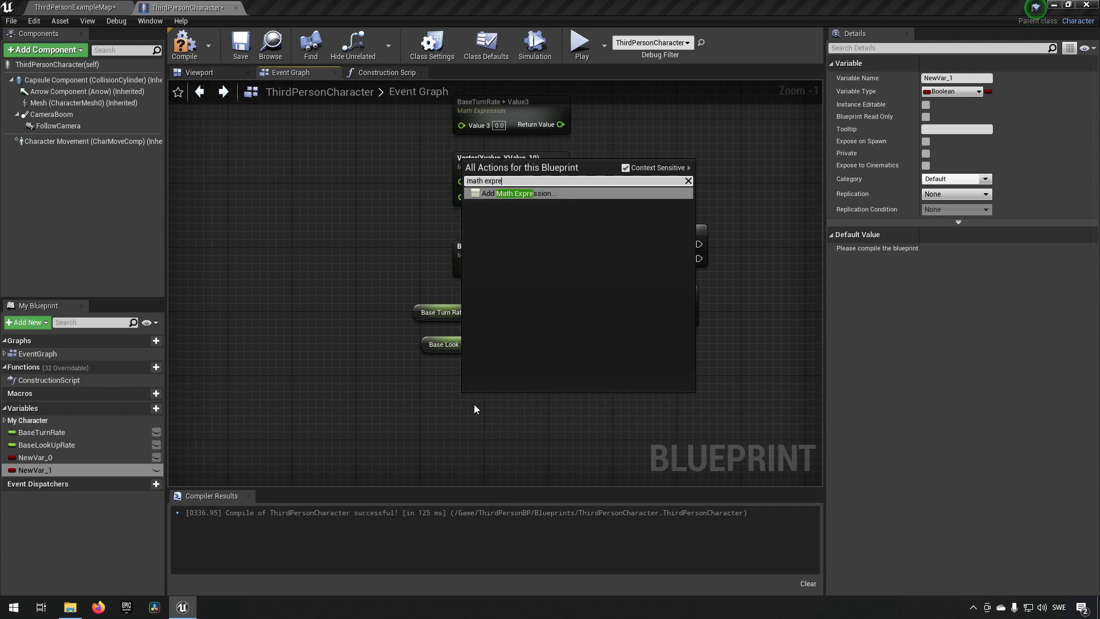
pyautogui.click(518, 192)
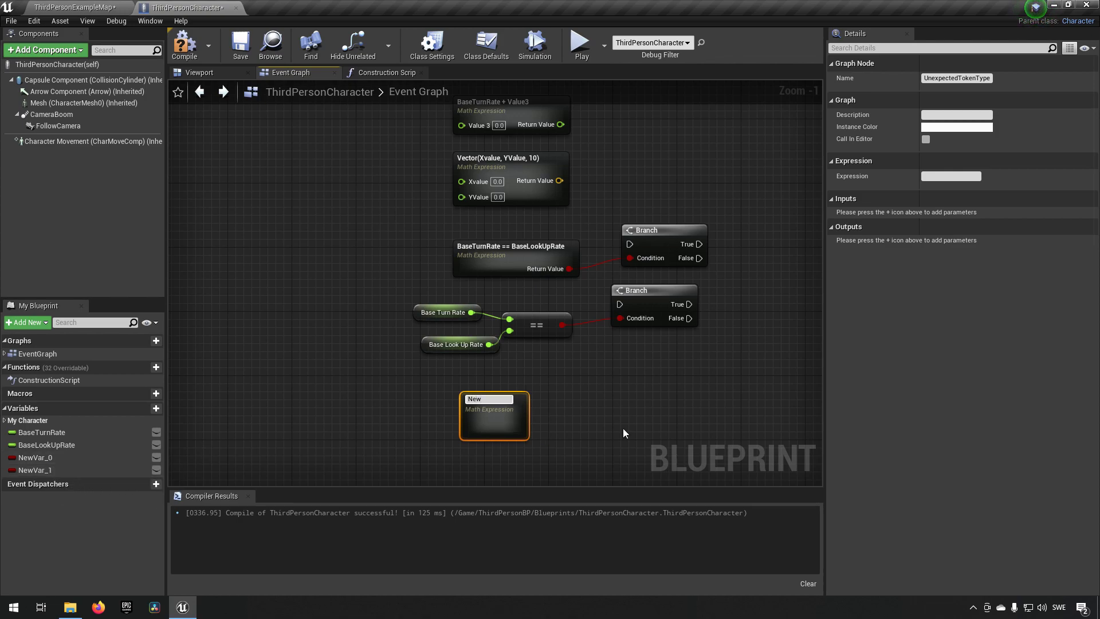
pyautogui.write('NewVar_0')
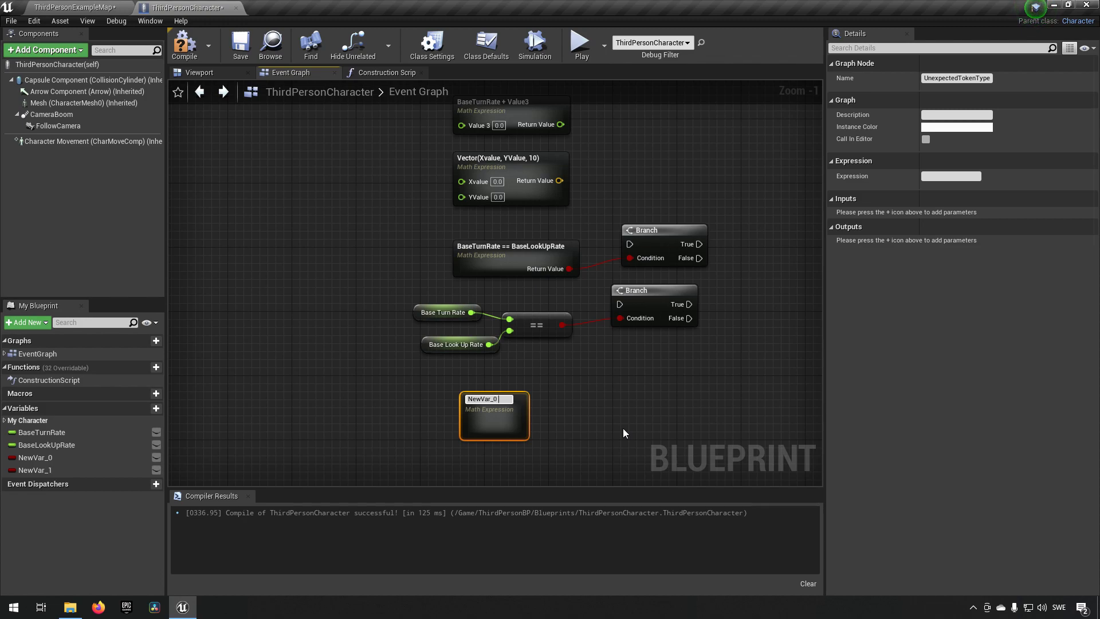
pyautogui.write('&&')
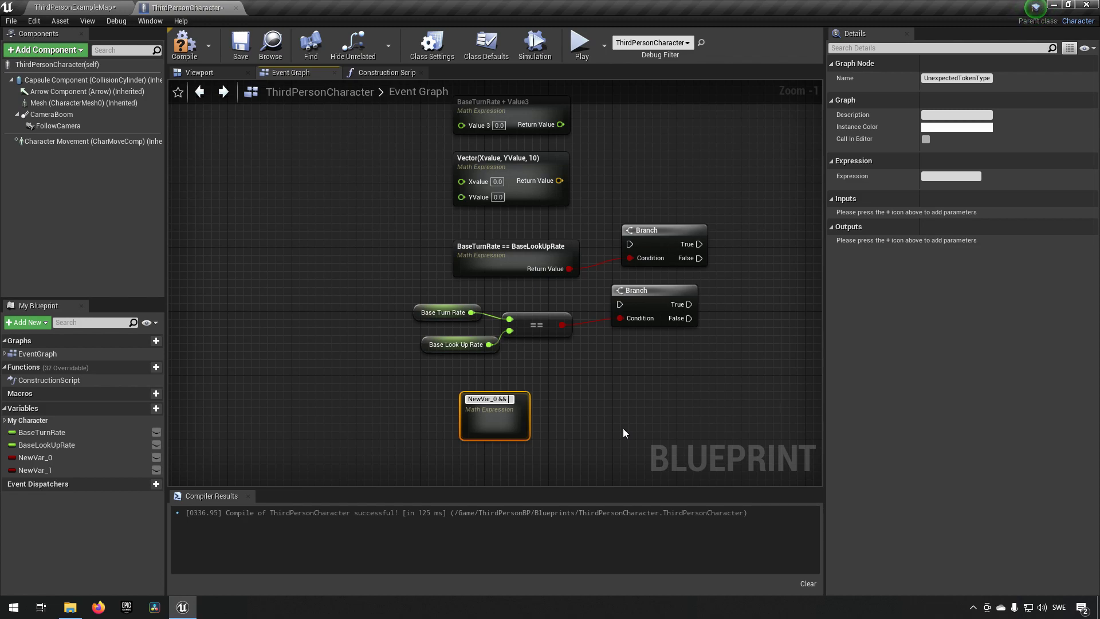
pyautogui.write('NewVar_1')
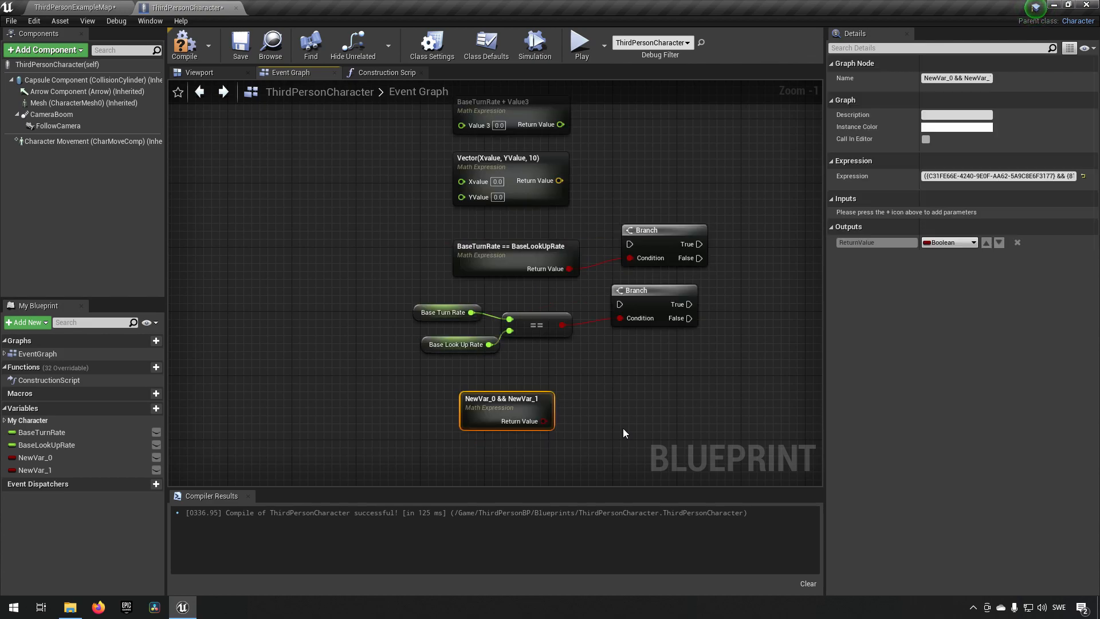
pyautogui.moveTo(506, 407)
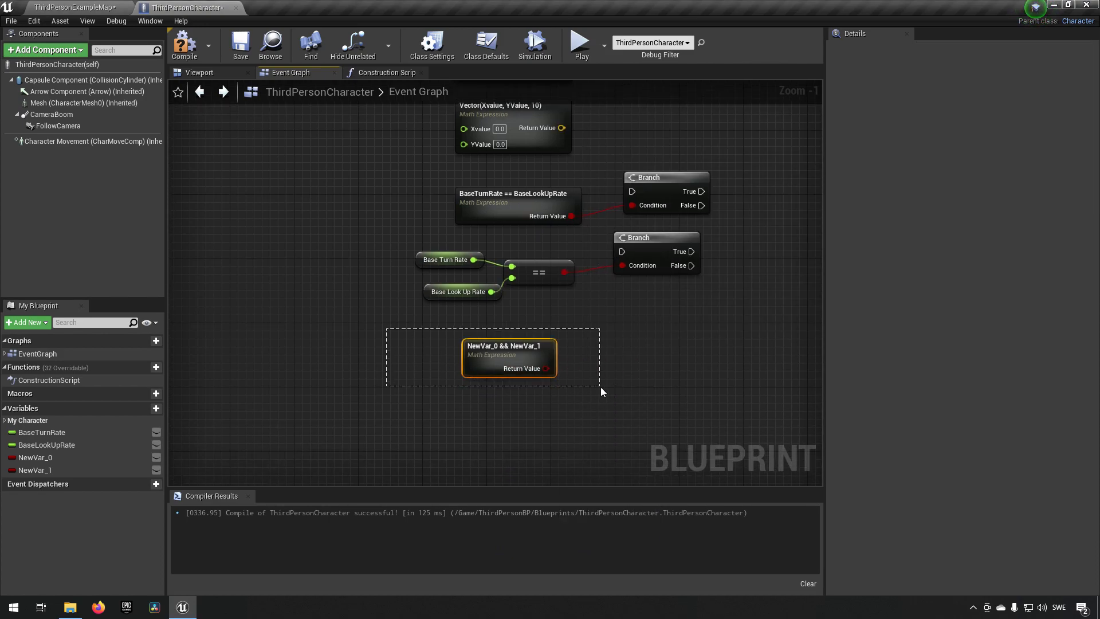
# Move the NewVar_0 && NewVar_1 node aside and bring up the graph's node action list
pyautogui.click(502, 354)
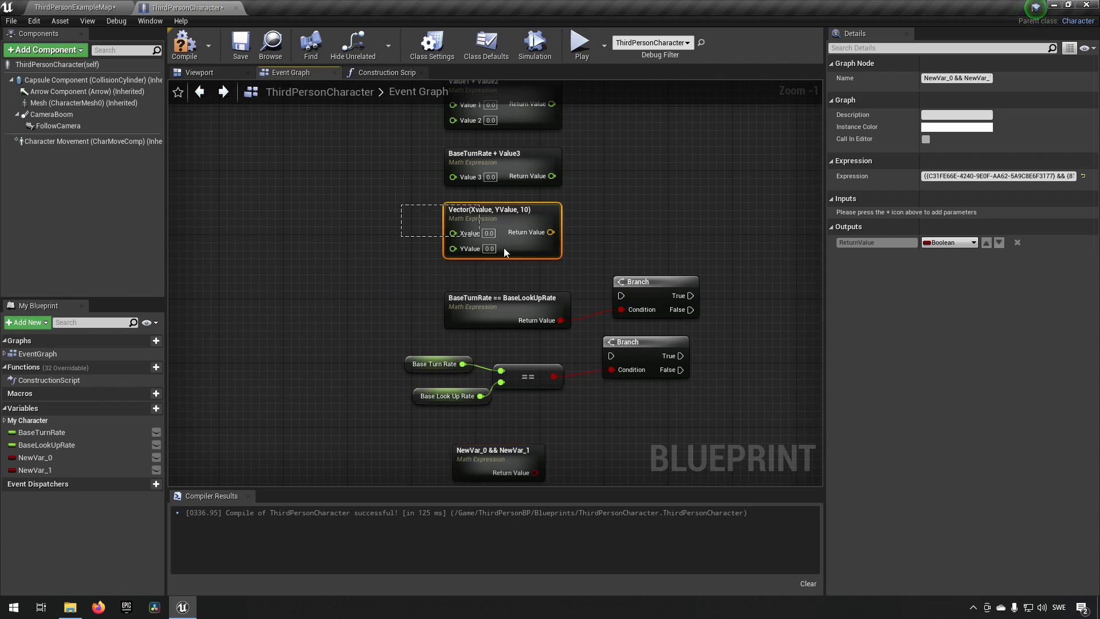
pyautogui.click(502, 217)
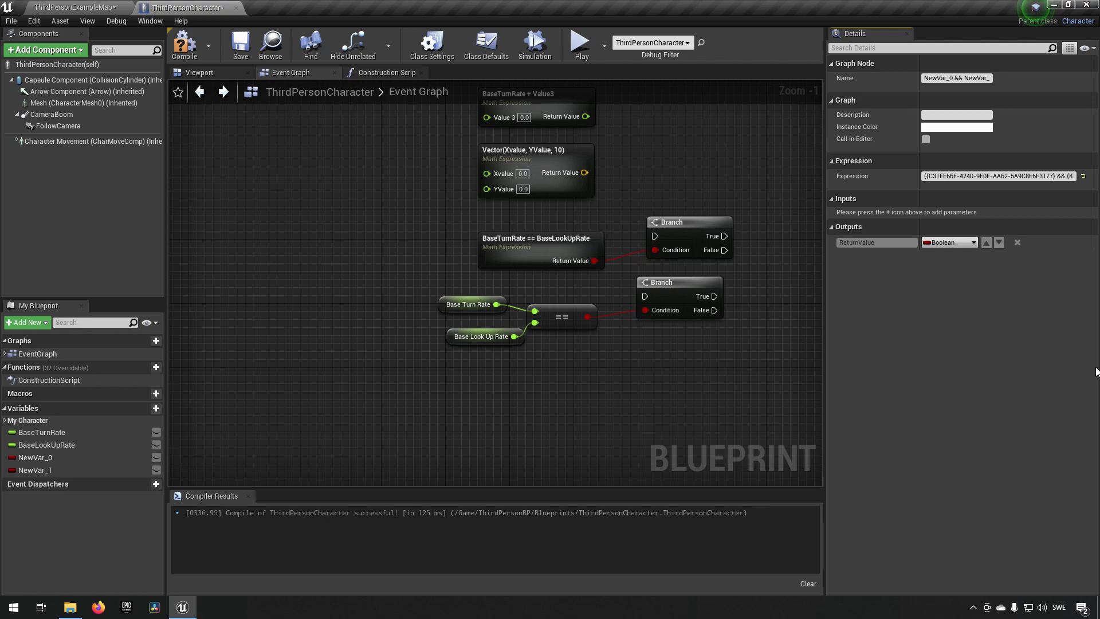
pyautogui.moveTo(496, 255)
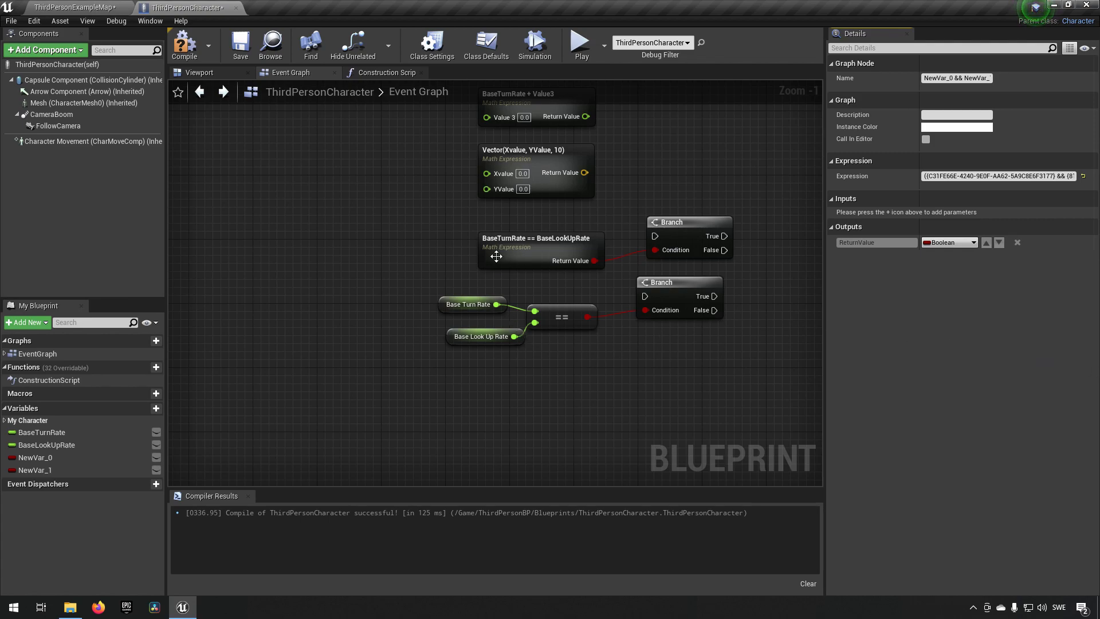
pyautogui.moveTo(462, 281)
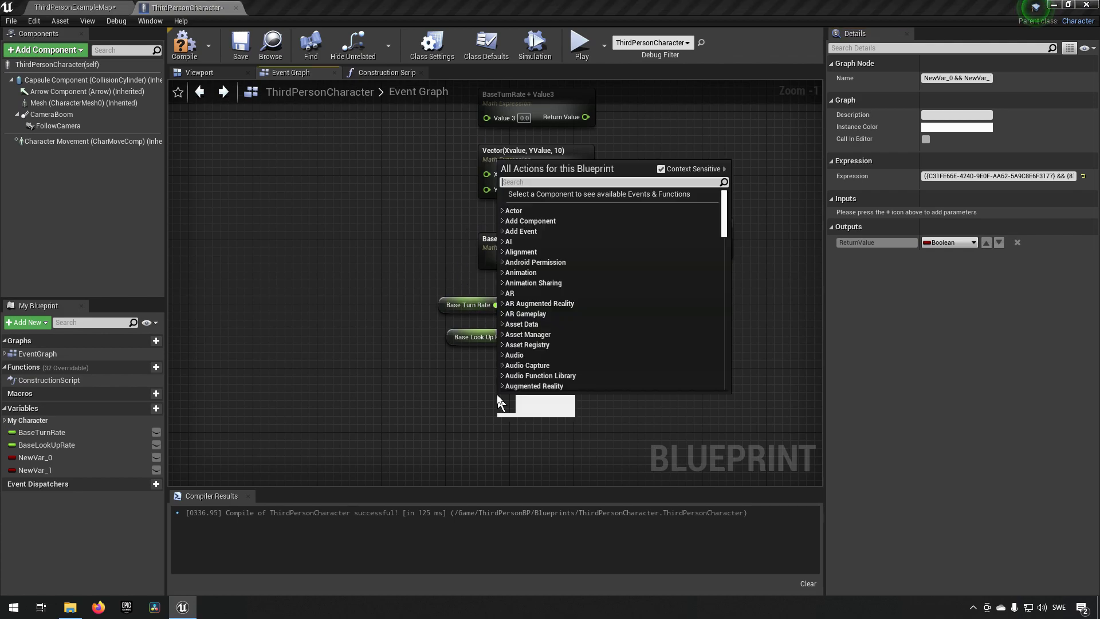
# Add a Sin(X) Math Expression node and view its inner graph
pyautogui.write('mathexpress')
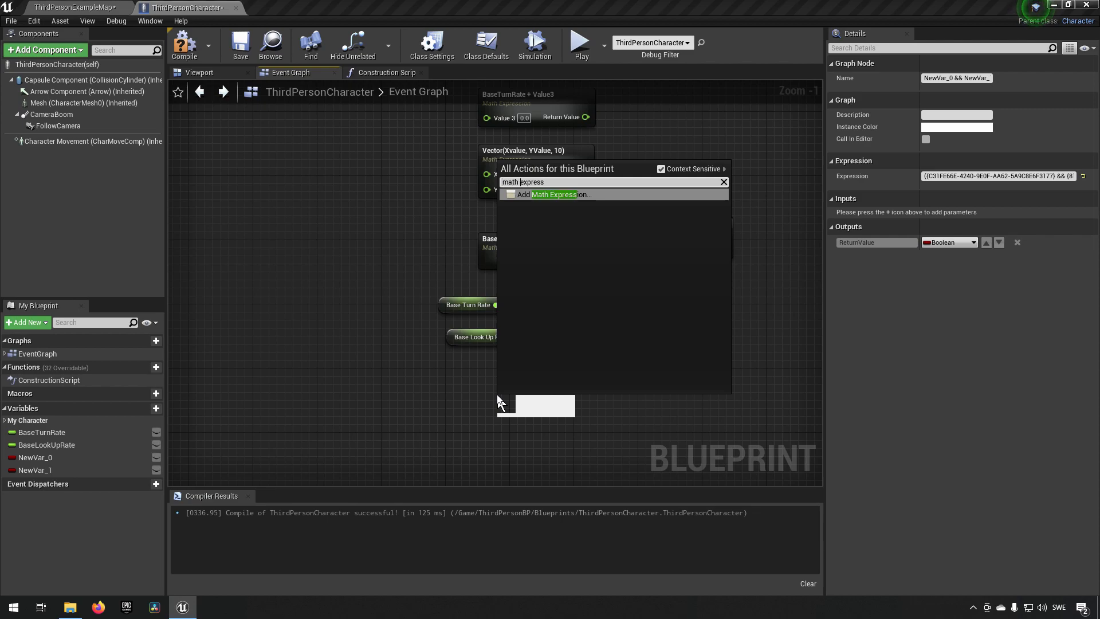
pyautogui.click(554, 195)
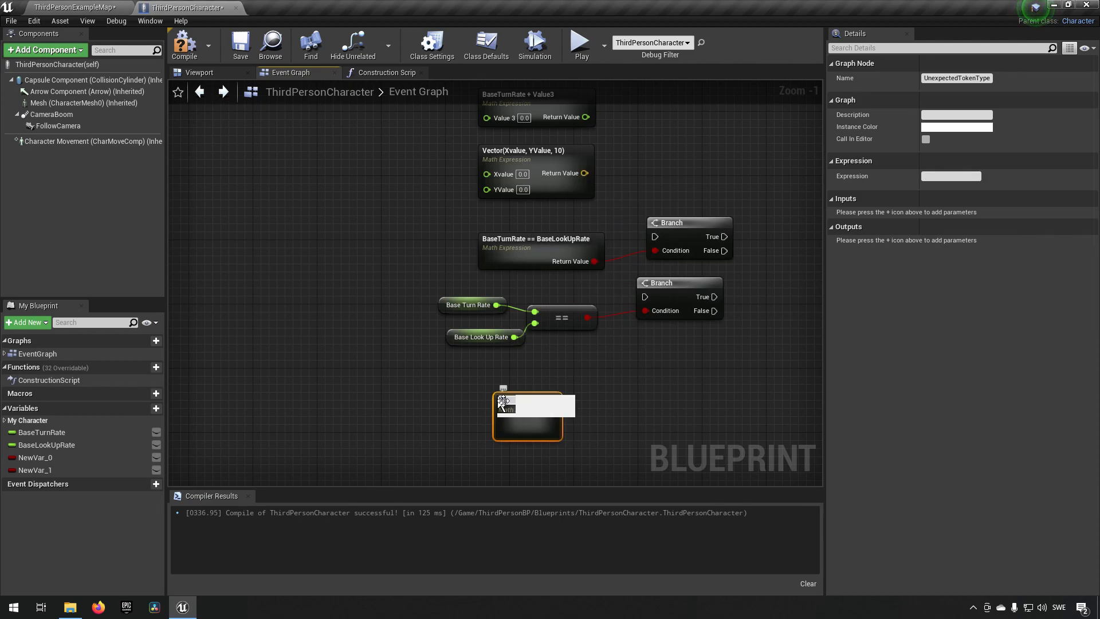
pyautogui.write('Sin(X')
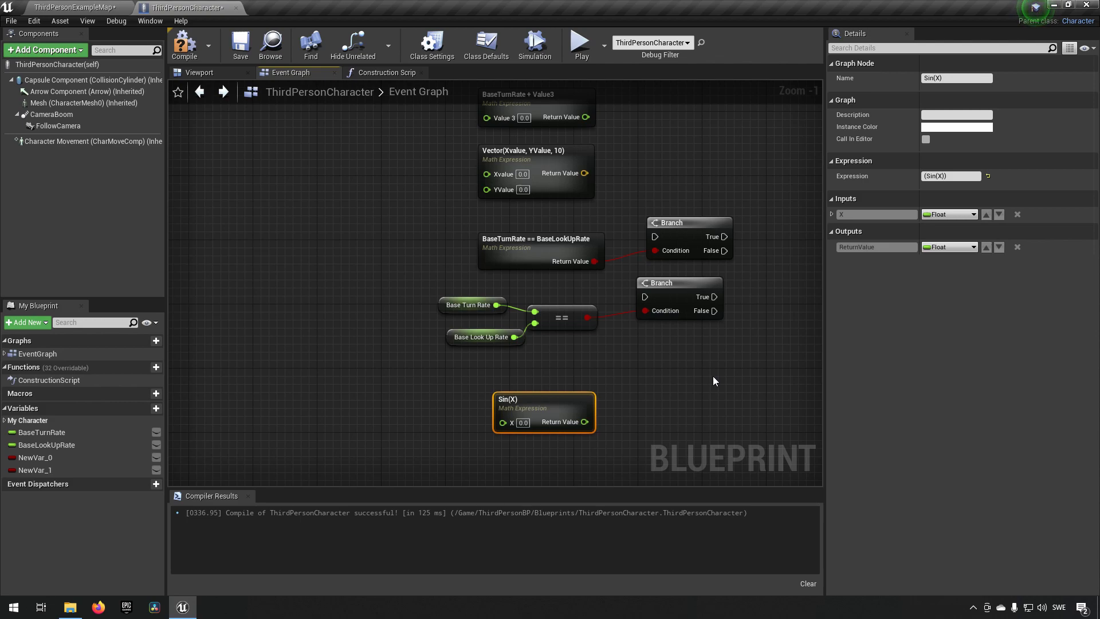
pyautogui.doubleClick(543, 411)
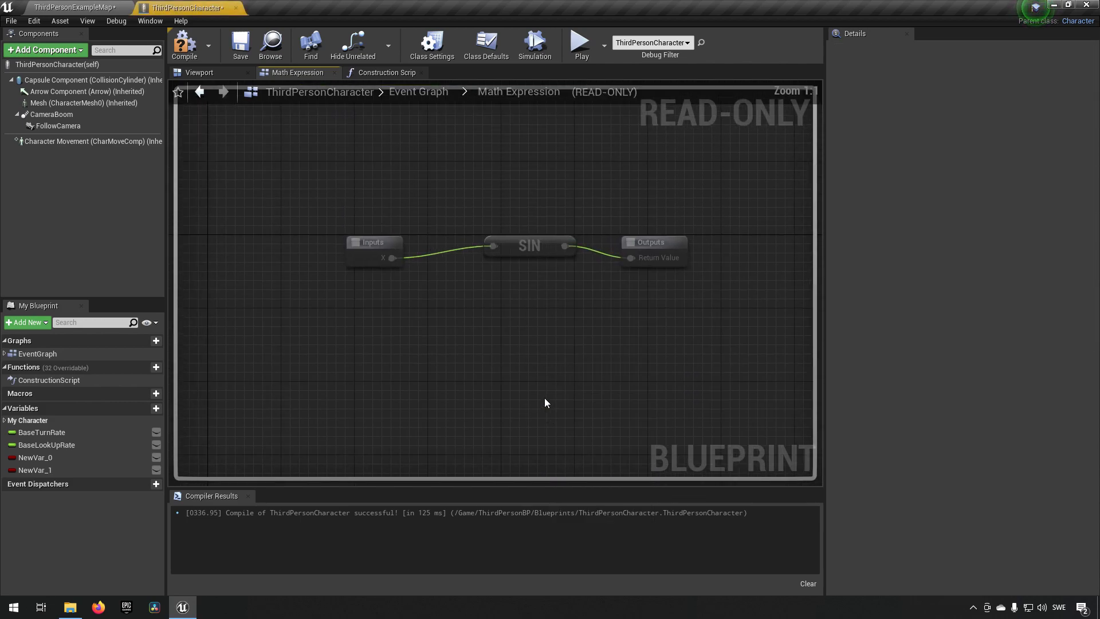
pyautogui.moveTo(528, 245); pyautogui.dragTo(539, 294)
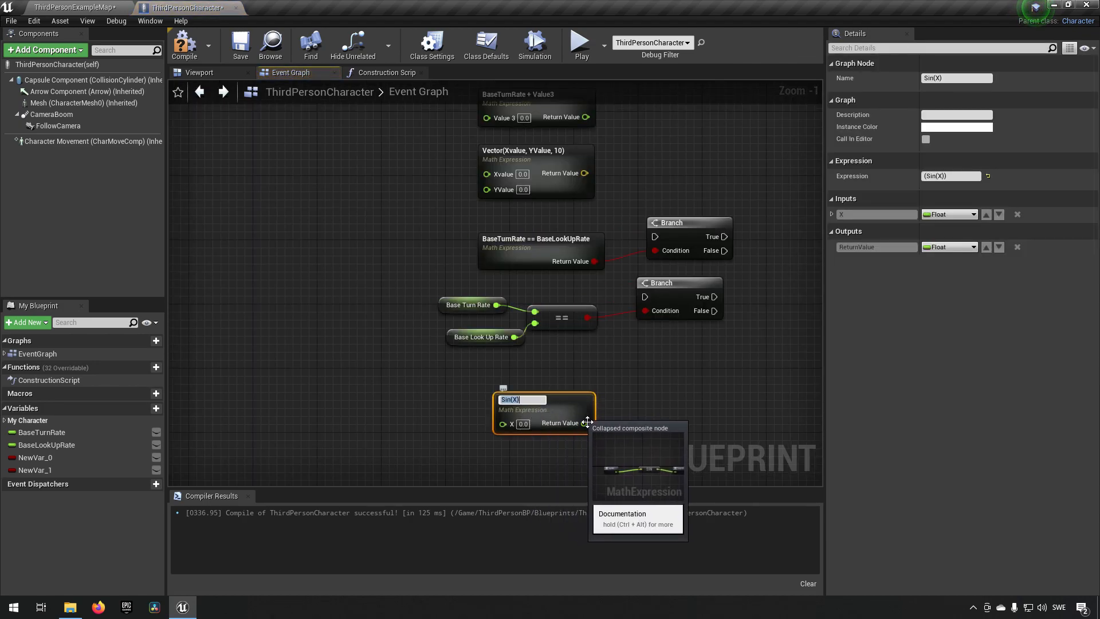
# Start renaming the Sin node toward a Clamp( expression
pyautogui.write('C')
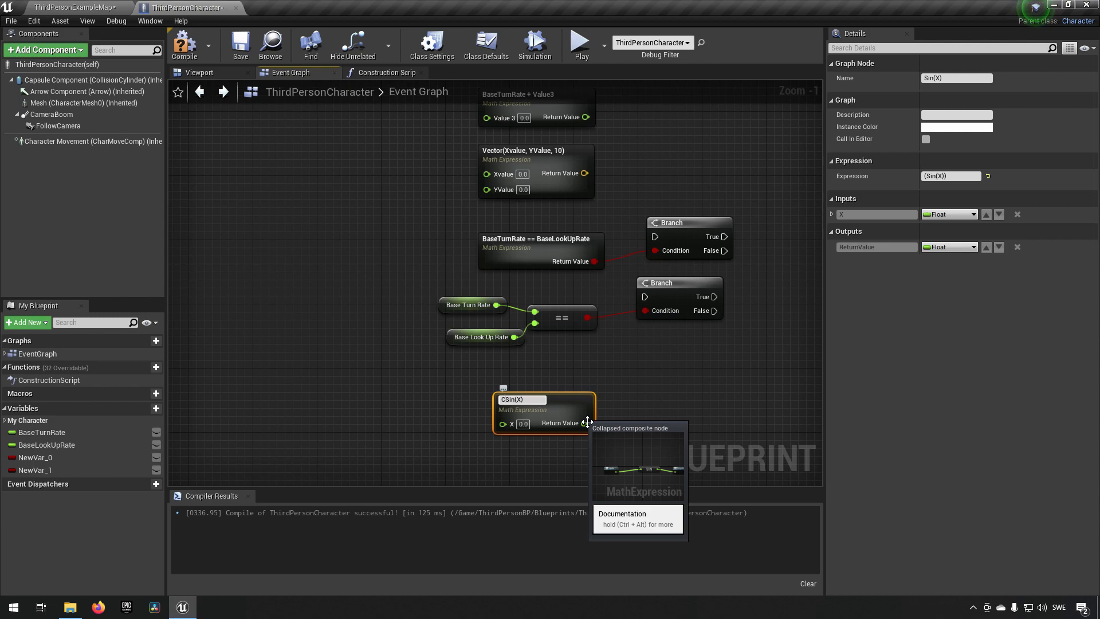
pyautogui.write('Clamp(')
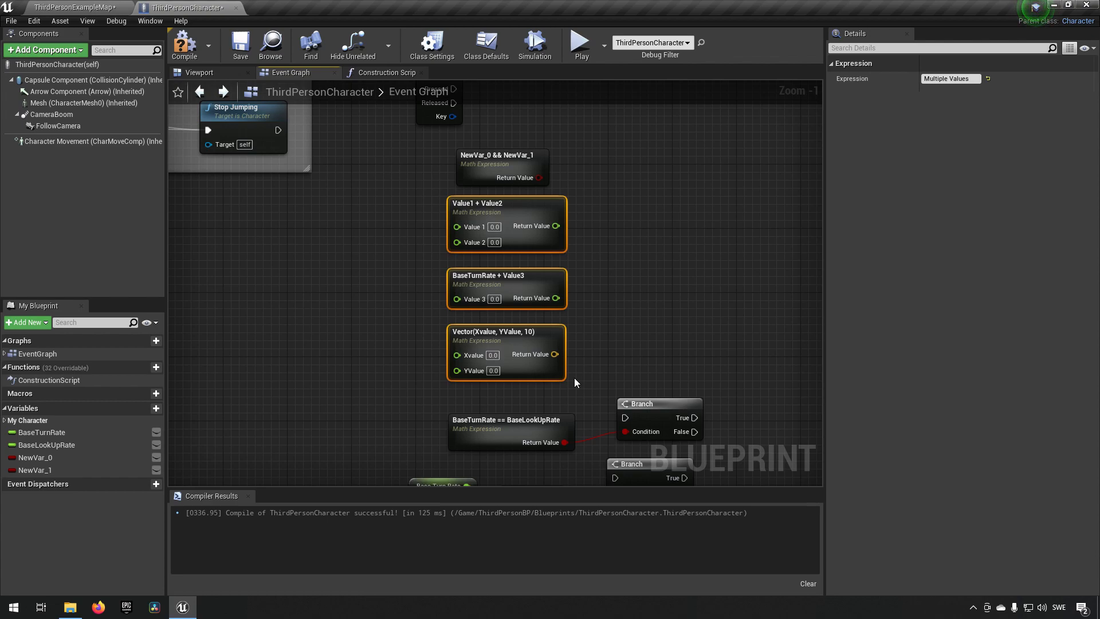
pyautogui.click(638, 358)
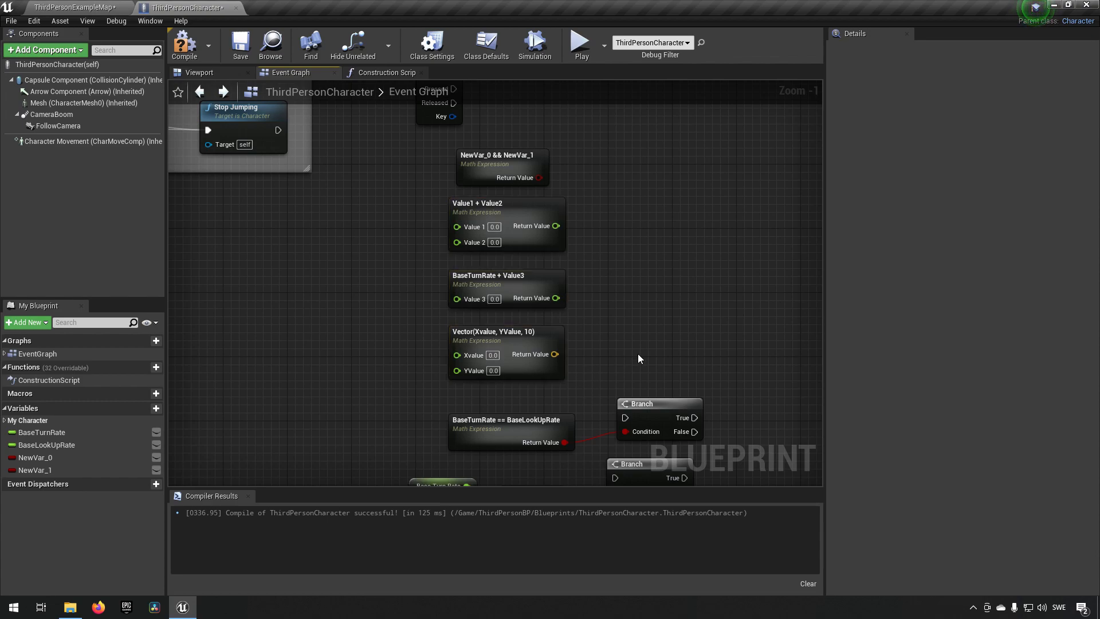